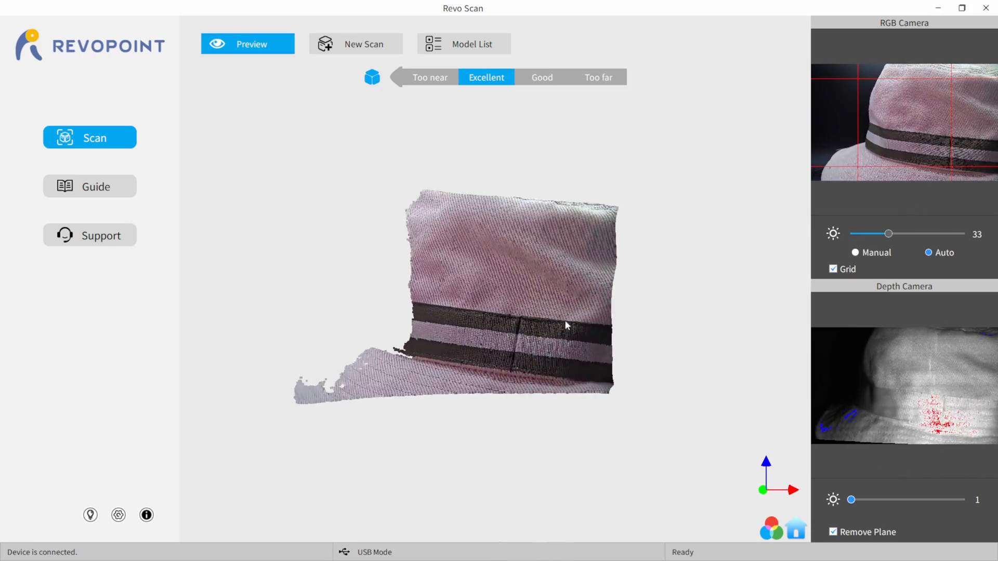
# Start a new scan project with High Accuracy, Features mode and Color texture.
pyautogui.click(355, 43)
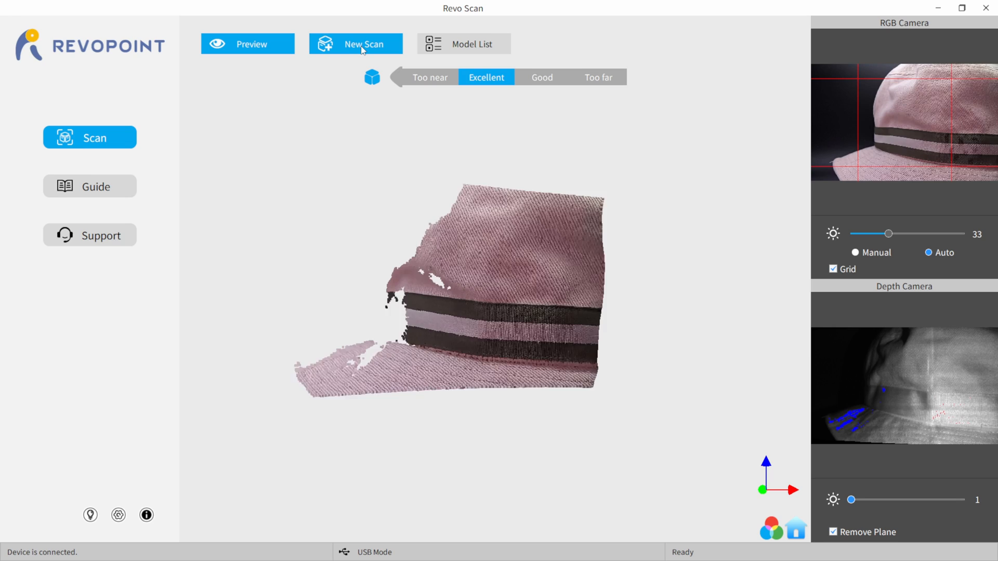
pyautogui.click(354, 43)
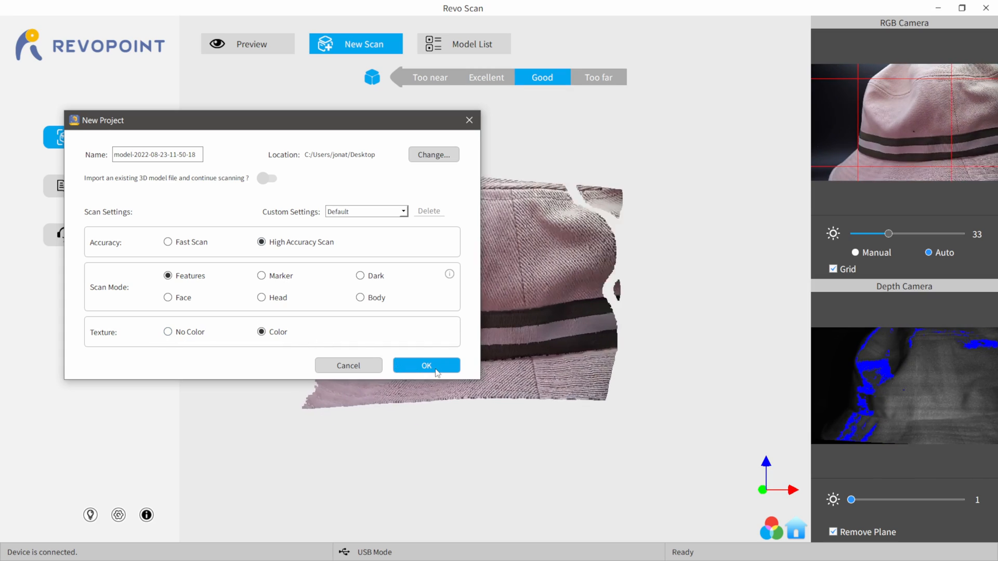
# Create the hat project with manual RGB camera exposure and depth camera exposure at 5.
pyautogui.click(426, 365)
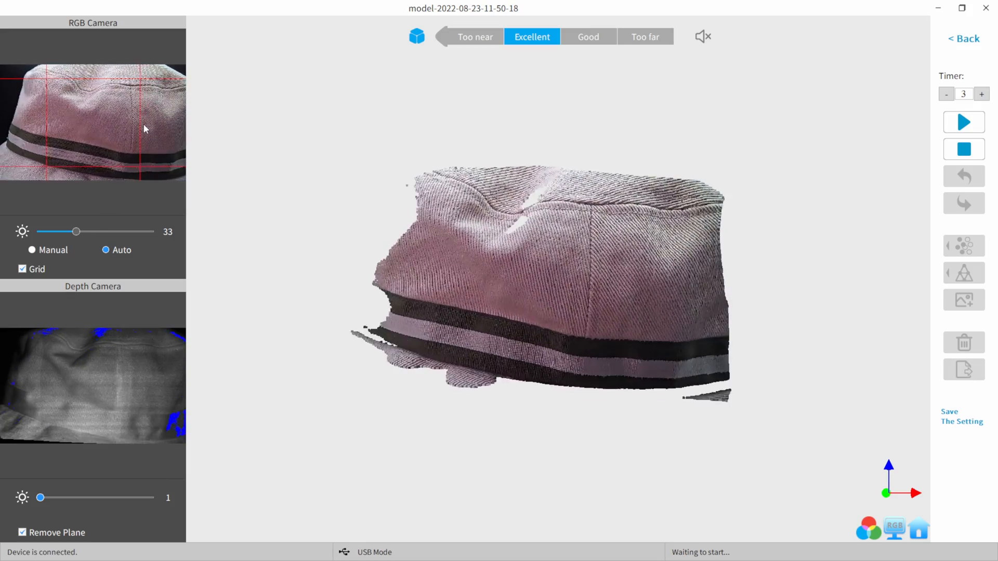
pyautogui.click(32, 249)
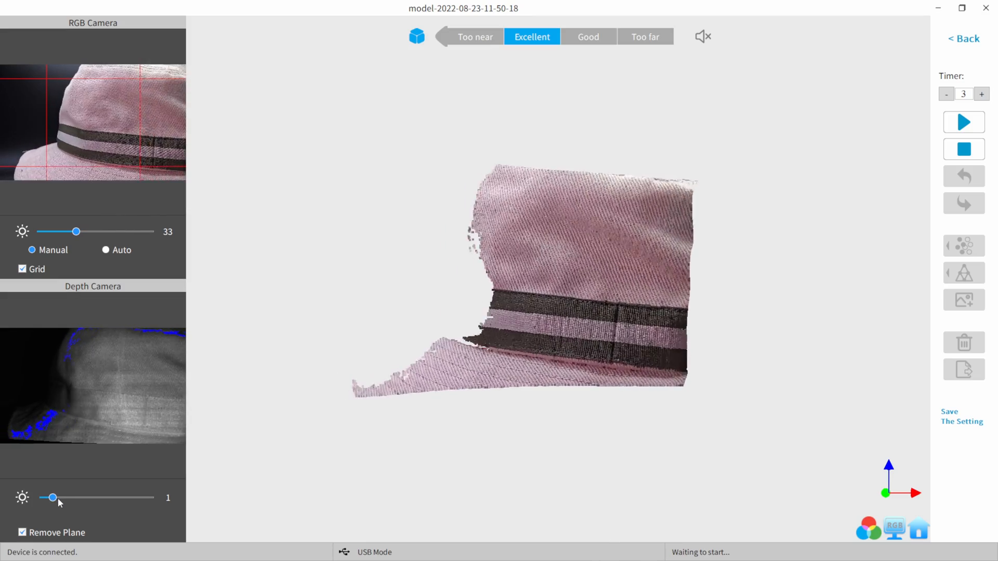
pyautogui.moveTo(52, 498); pyautogui.dragTo(65, 498)
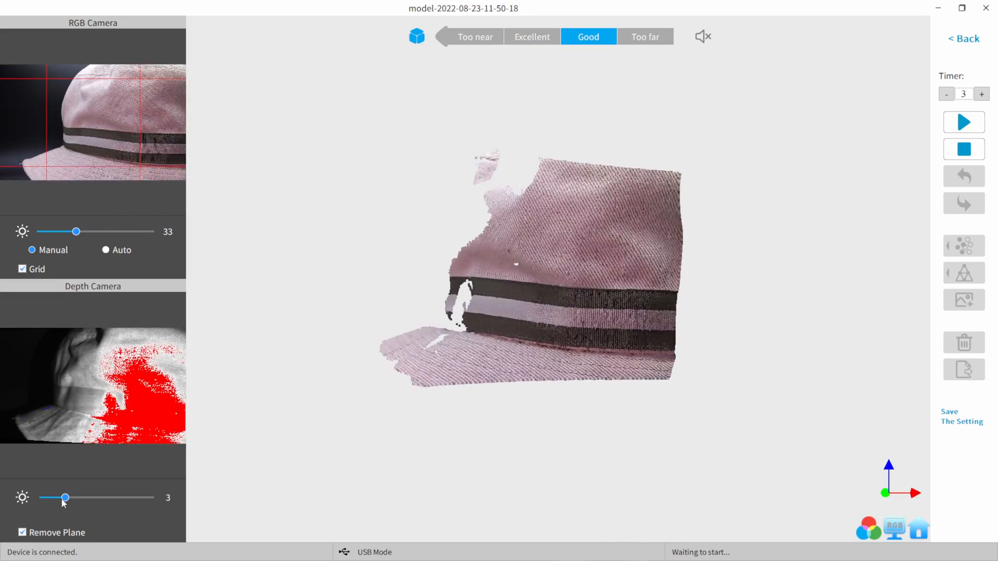
pyautogui.moveTo(64, 497); pyautogui.dragTo(51, 498)
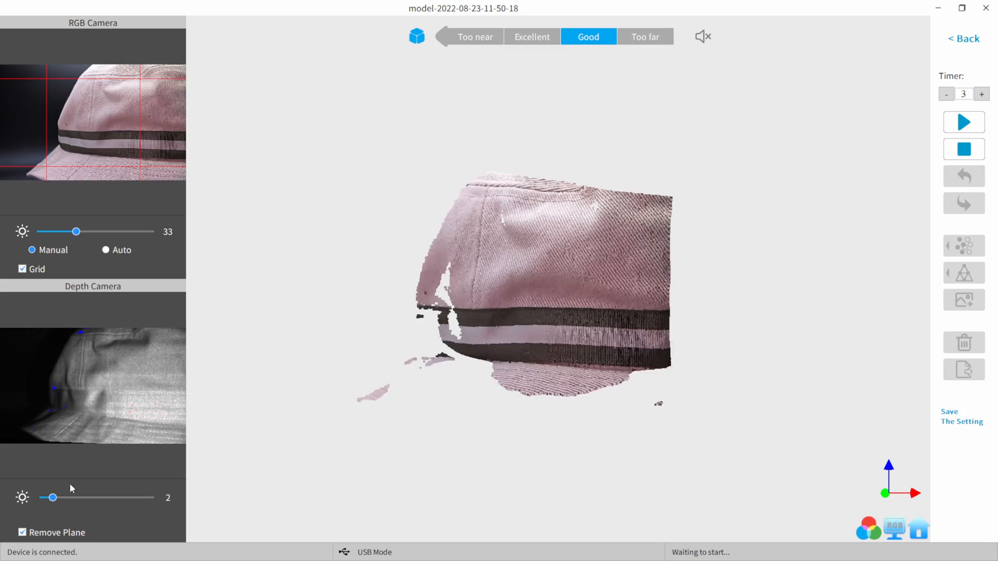
pyautogui.moveTo(52, 498); pyautogui.dragTo(77, 498)
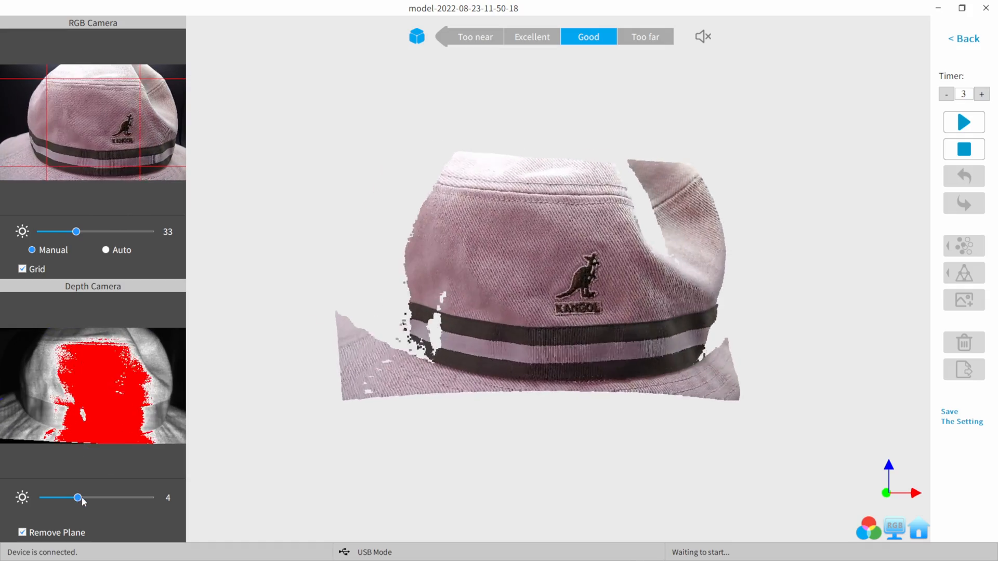
pyautogui.moveTo(79, 498); pyautogui.dragTo(89, 497)
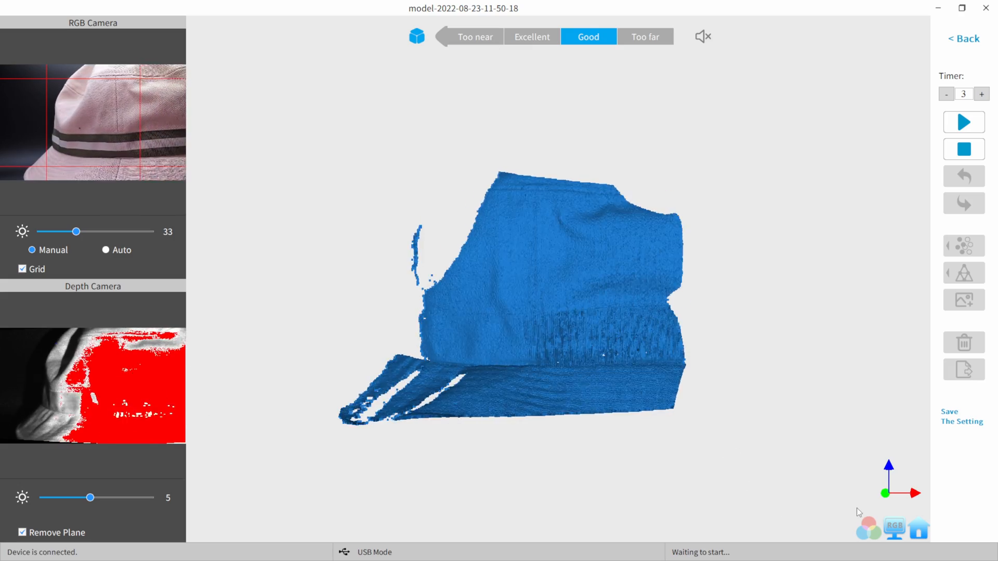
# Switch the live preview to colour texture and raise the scan countdown timer to 5.
pyautogui.click(894, 527)
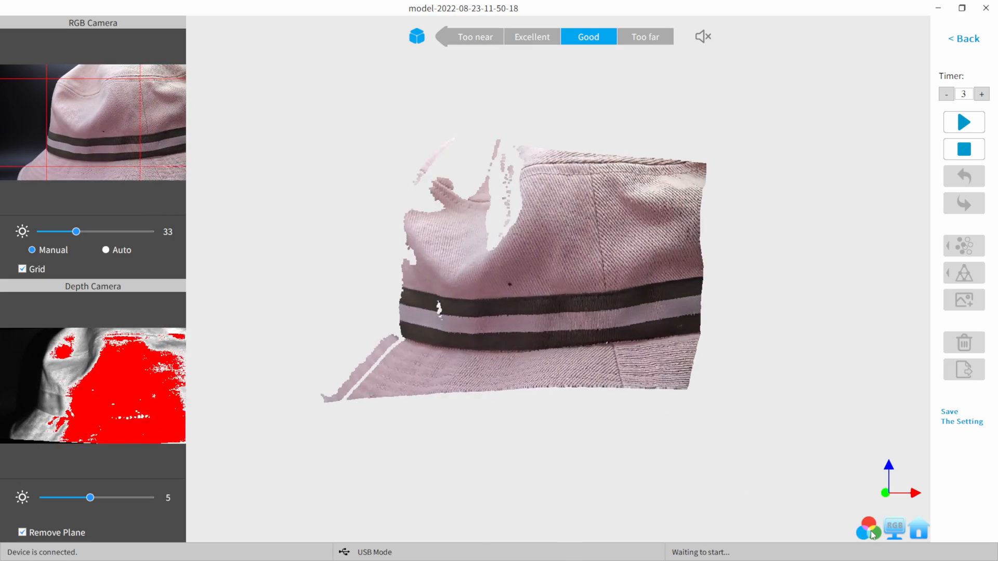
pyautogui.click(981, 94)
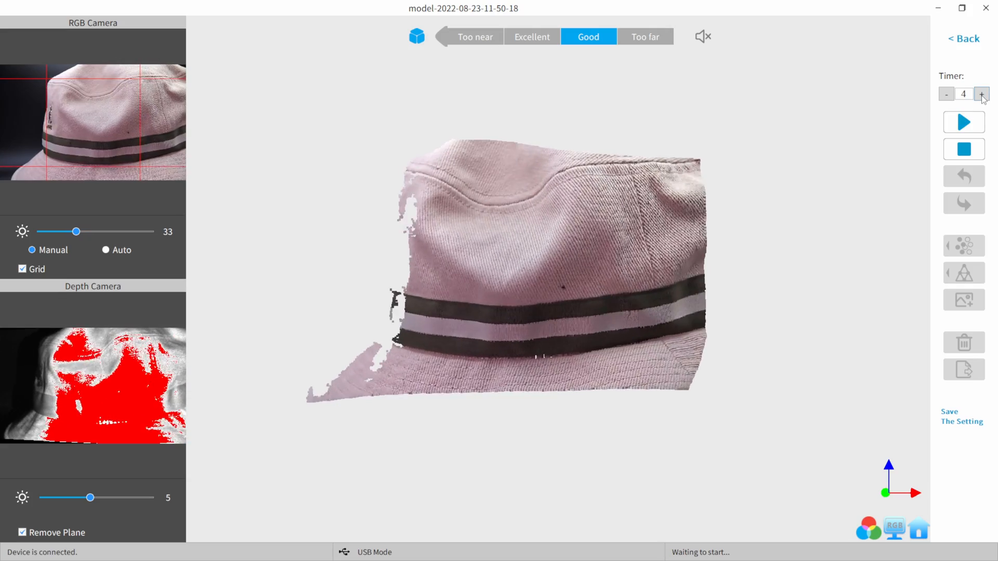
pyautogui.click(981, 94)
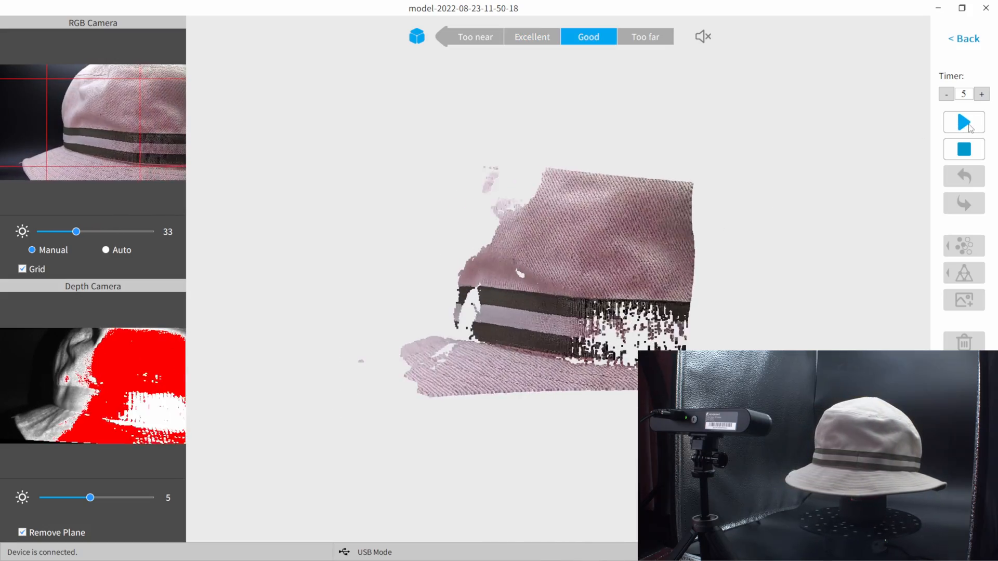
pyautogui.moveTo(963, 122)
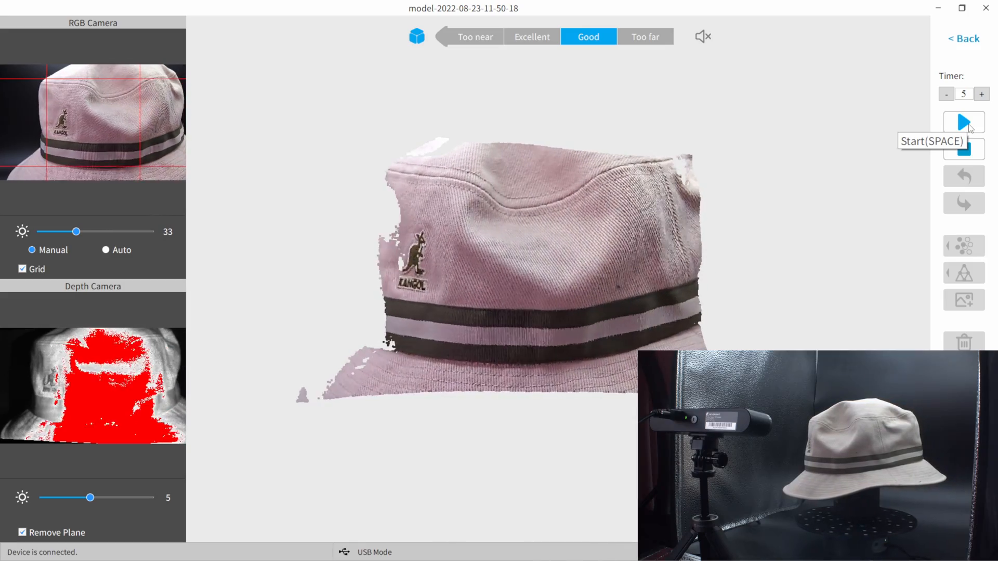
# Scan the hat on the turntable until fully covered, pausing at 1378 frames.
pyautogui.click(963, 122)
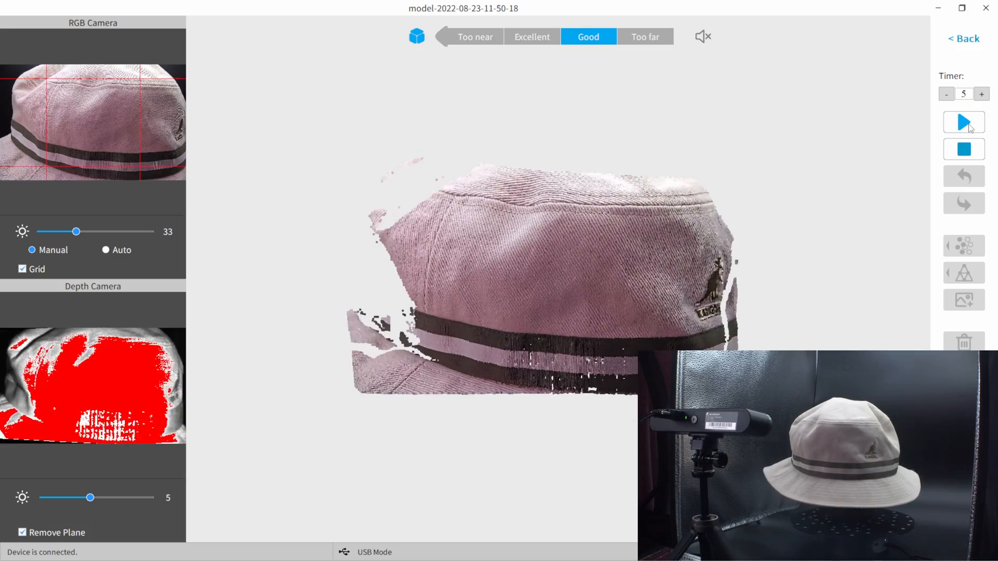
pyautogui.click(963, 122)
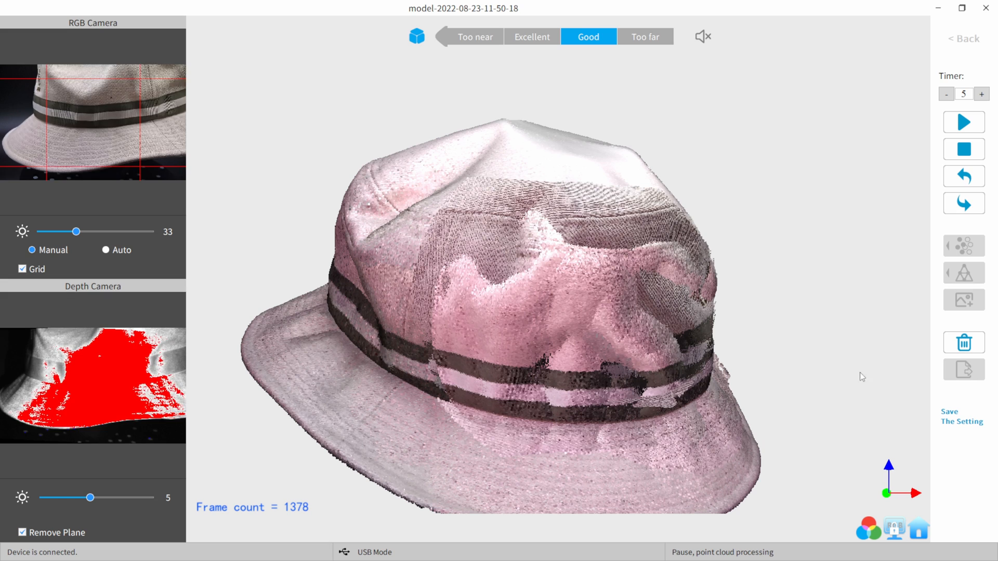
# Stop the scan and choose Complete to fuse 4,007,682 points immediately.
pyautogui.click(964, 149)
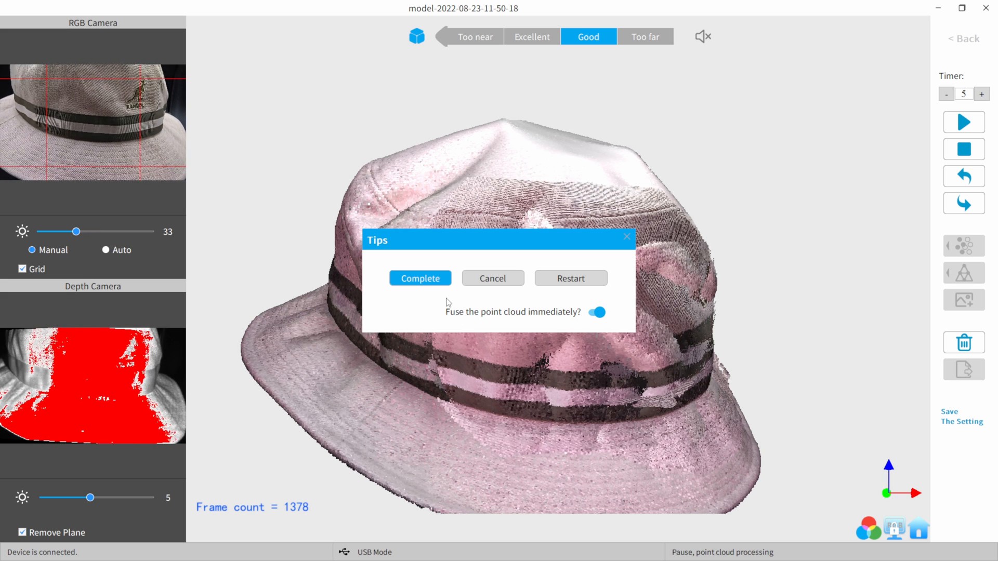
pyautogui.click(419, 278)
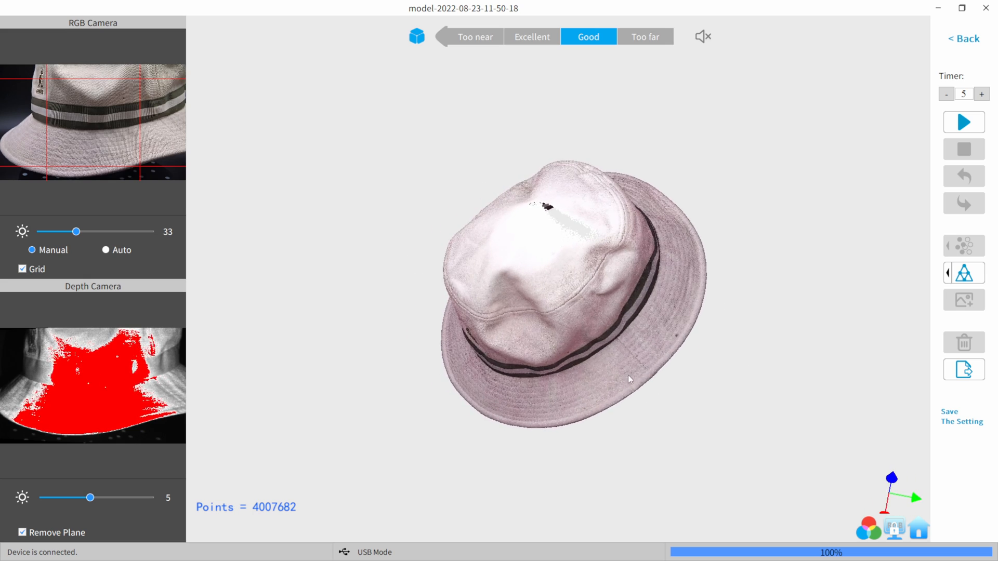
pyautogui.moveTo(629, 380); pyautogui.dragTo(470, 359)
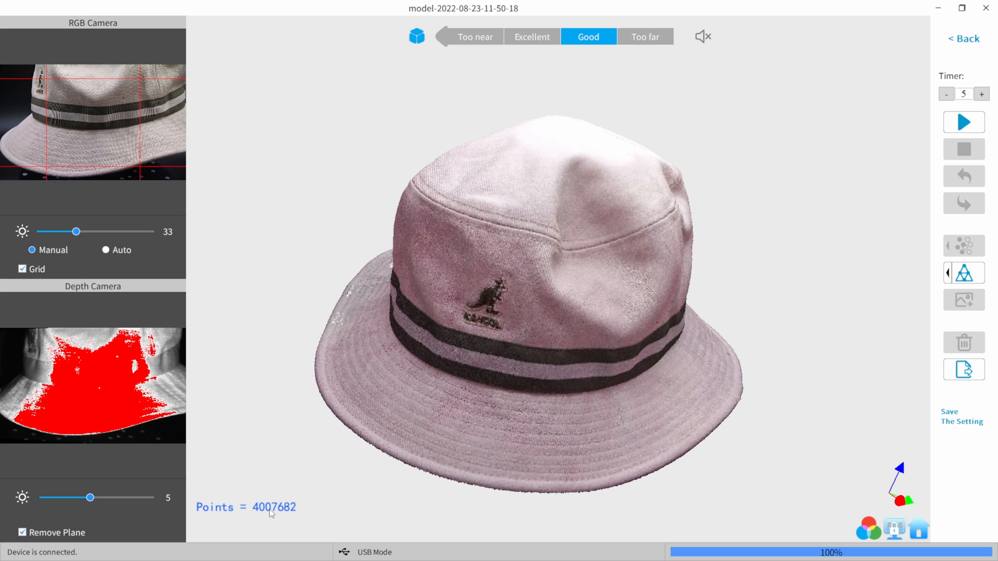
pyautogui.moveTo(471, 386)
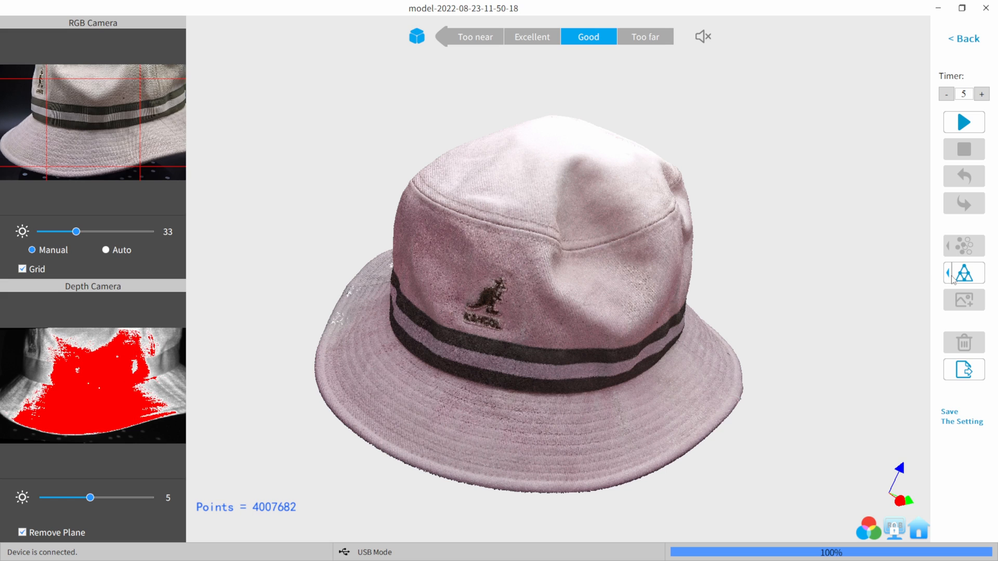
# Set mesh options to automatic: quality 6.0, denoise 3, hole filling on.
pyautogui.click(963, 272)
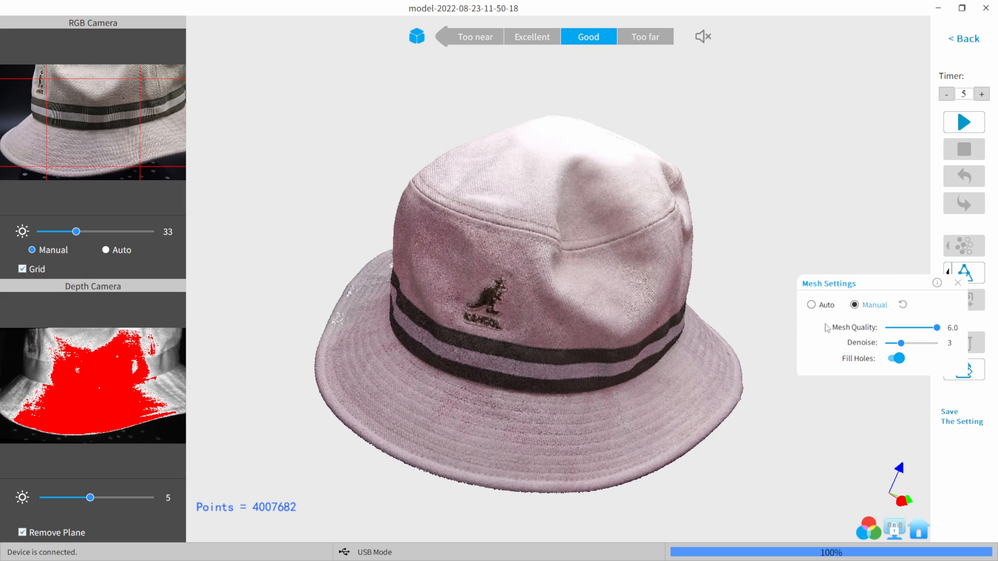
pyautogui.click(811, 304)
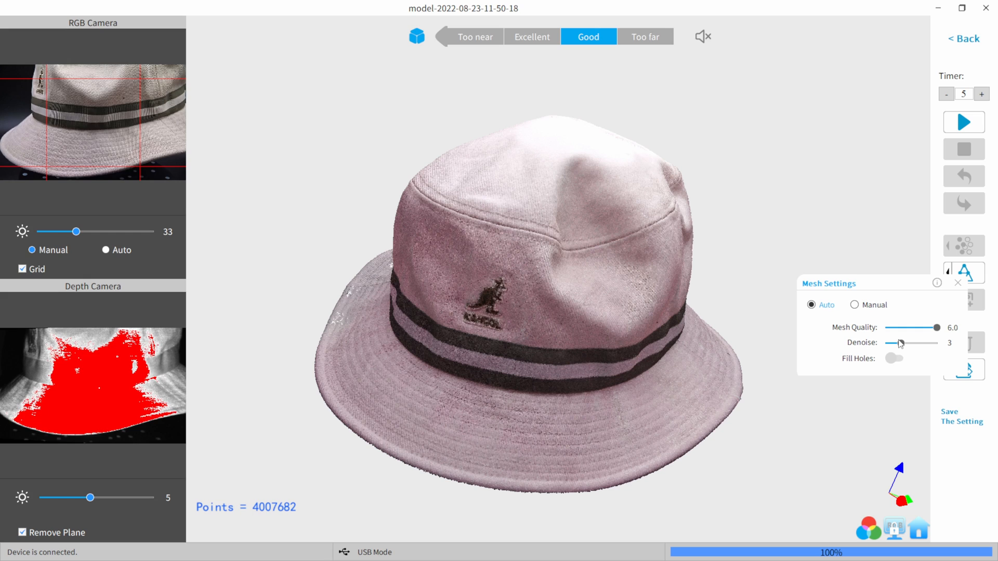
pyautogui.click(893, 358)
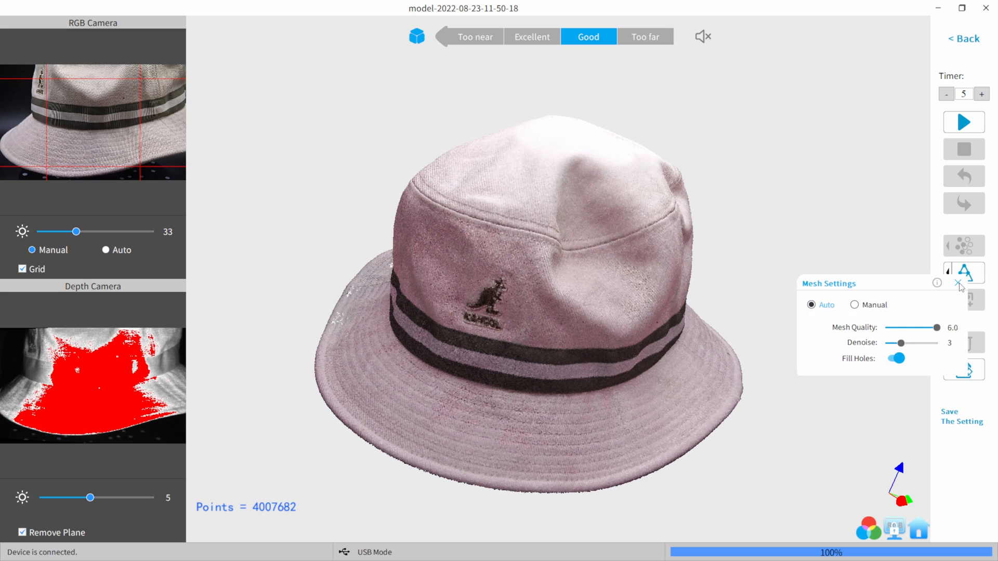
pyautogui.click(958, 283)
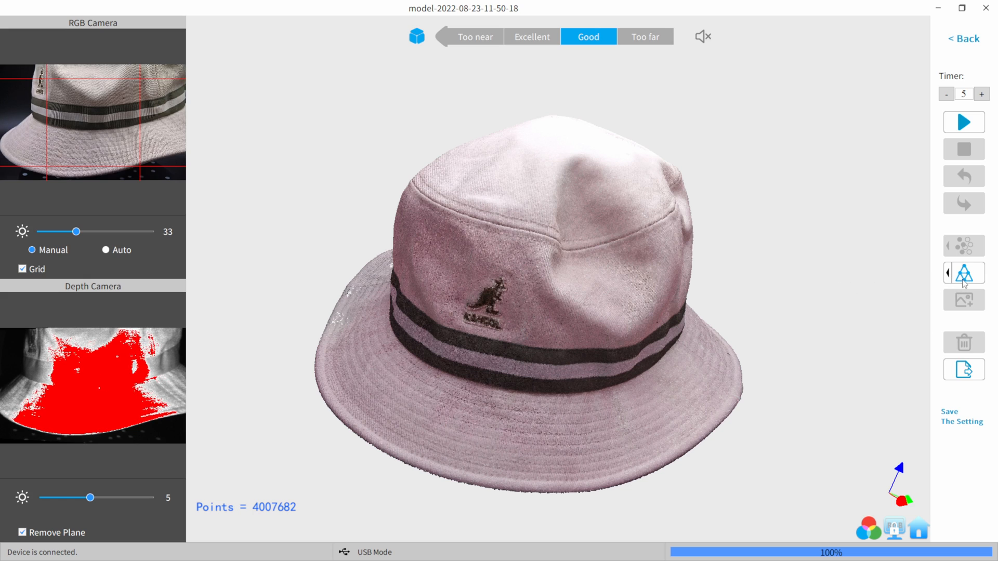
pyautogui.moveTo(964, 274)
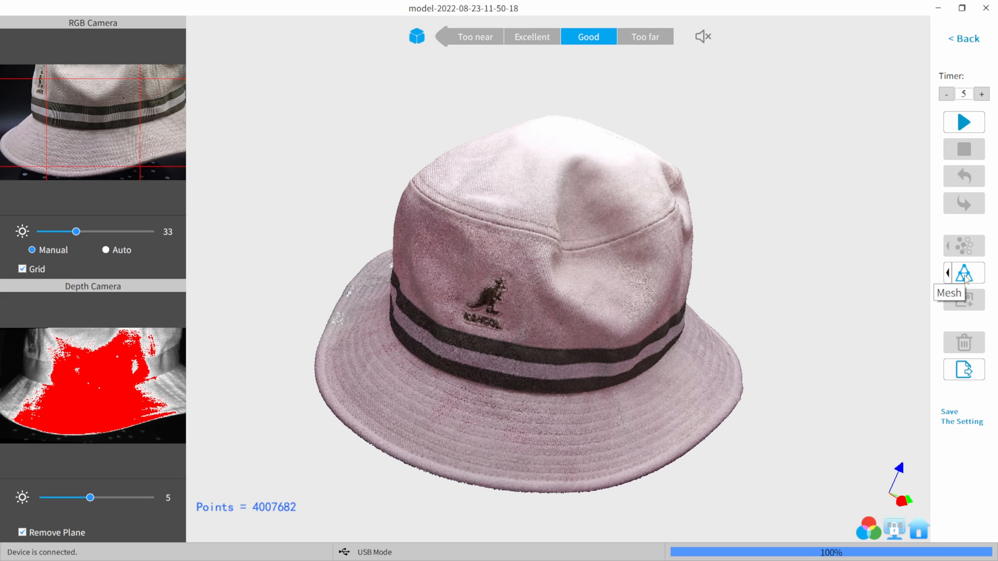
# Mesh the hat cloud into 3,750,811 faces and orbit to inspect top, side and logo.
pyautogui.click(964, 273)
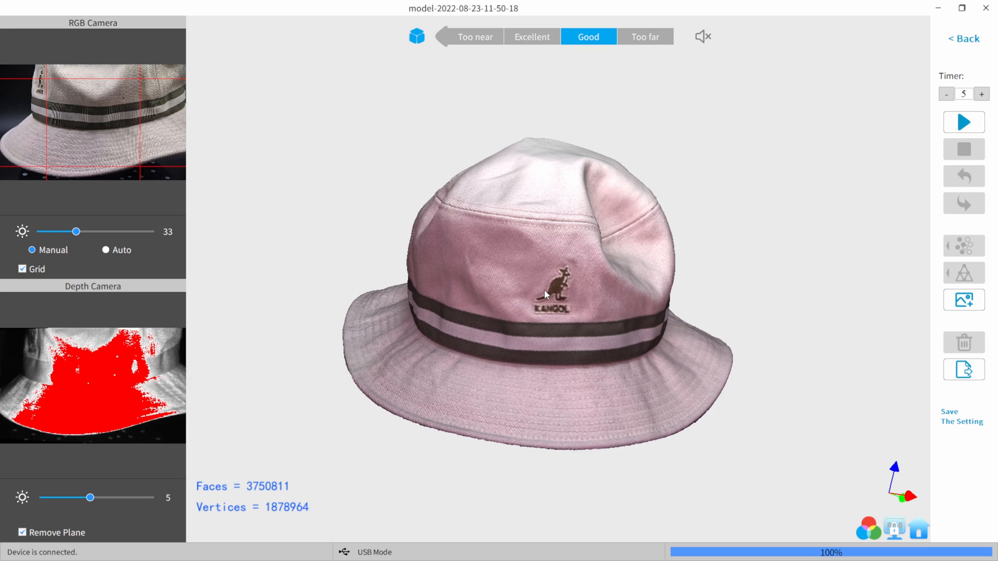
pyautogui.moveTo(545, 294); pyautogui.dragTo(649, 399)
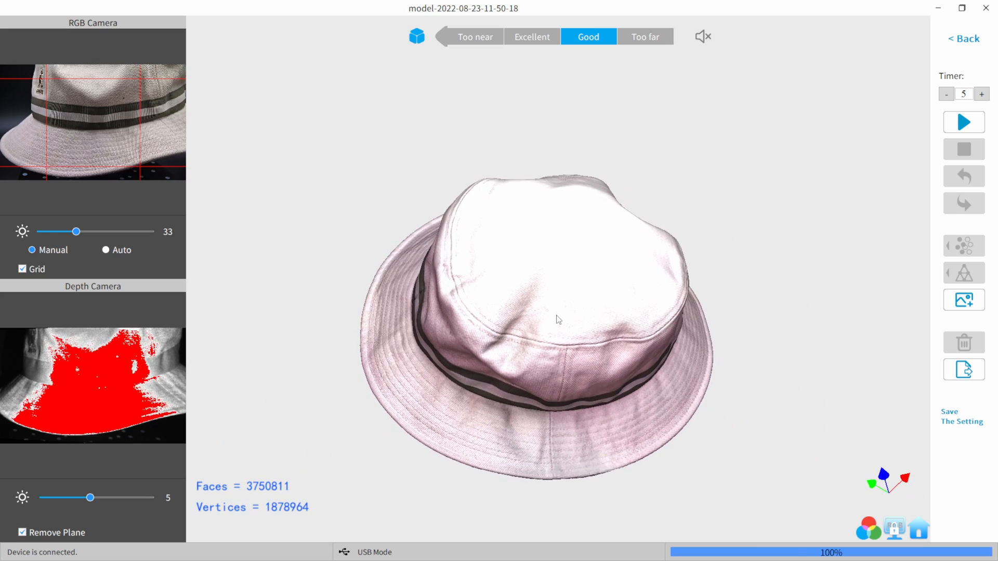
pyautogui.moveTo(557, 318); pyautogui.dragTo(490, 283)
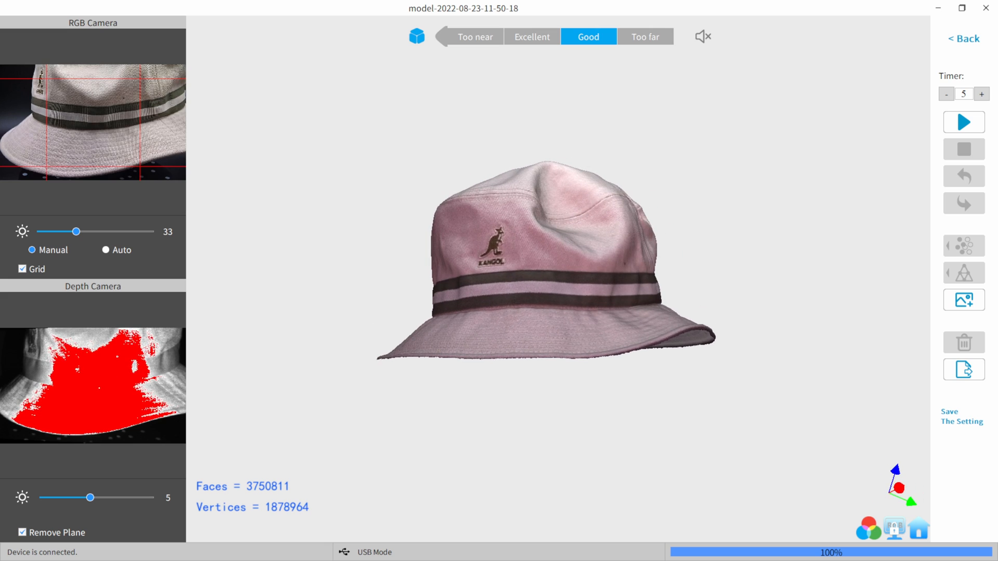
pyautogui.moveTo(963, 300)
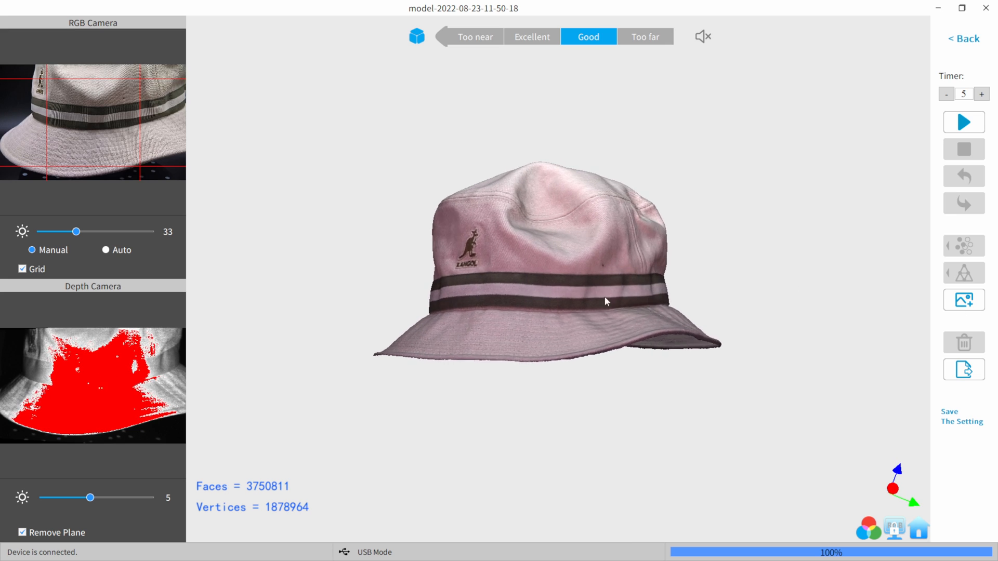
pyautogui.moveTo(605, 301); pyautogui.dragTo(609, 278)
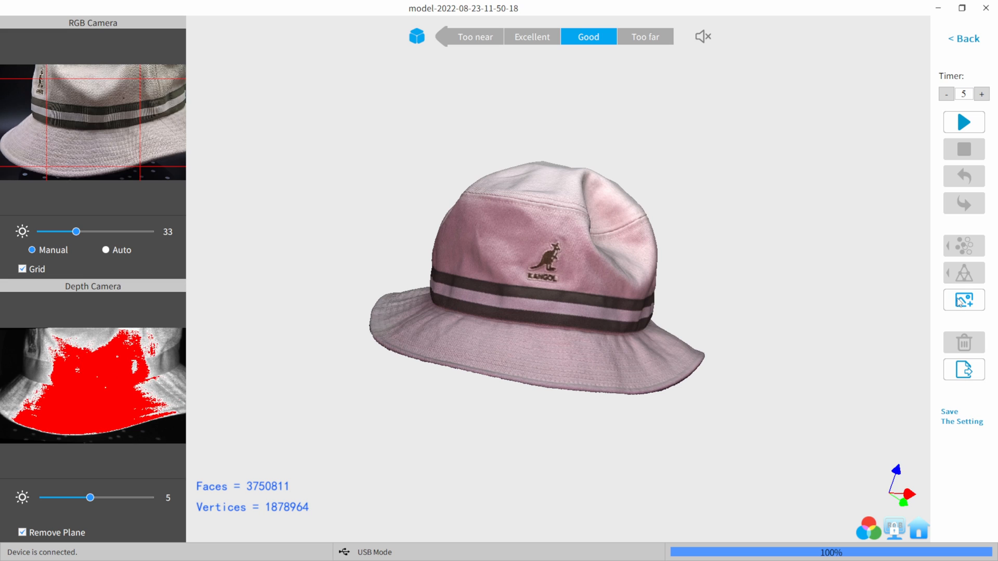
# Apply the colour texture to the hat mesh and orbit to view it.
pyautogui.click(963, 300)
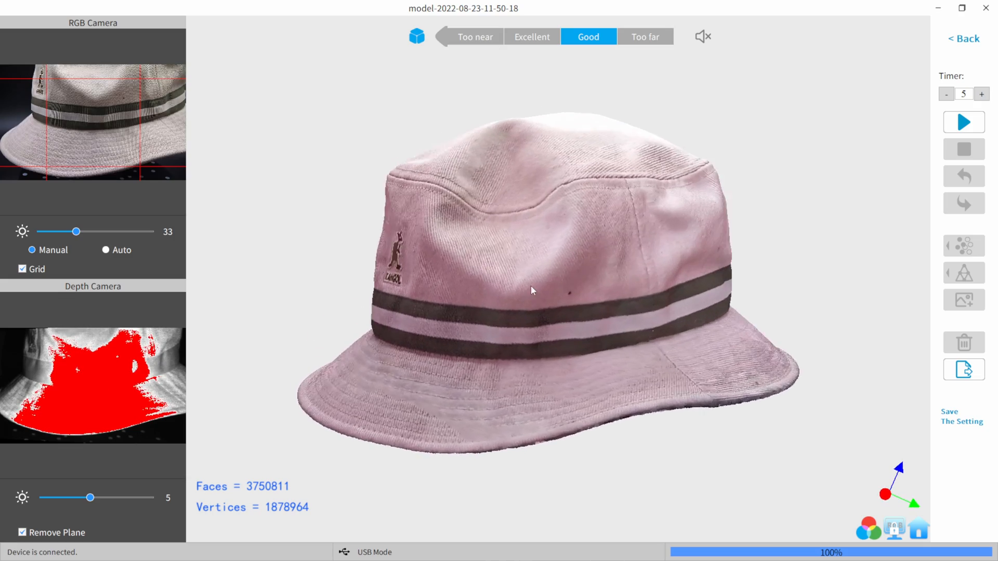
pyautogui.moveTo(531, 290); pyautogui.dragTo(521, 286)
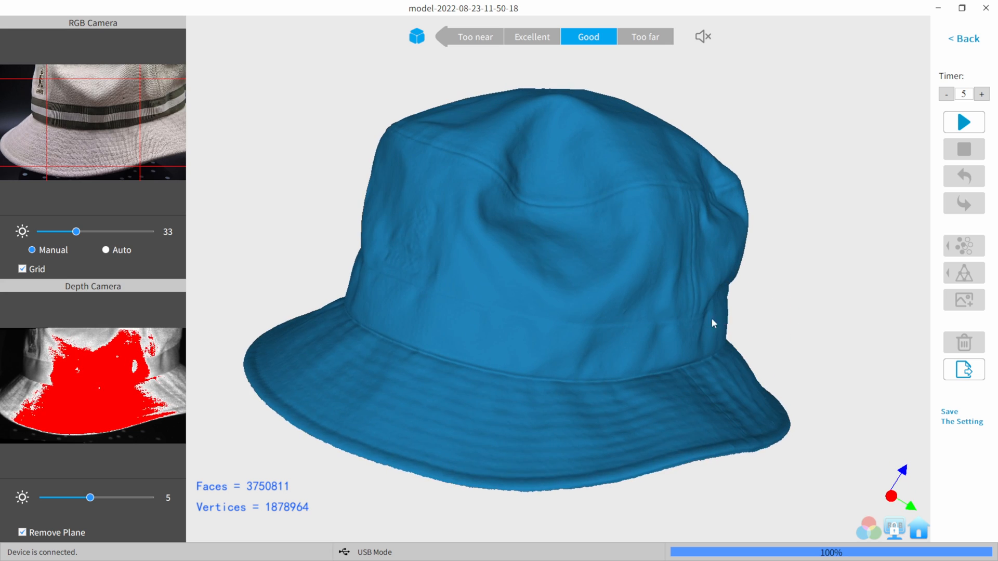
pyautogui.moveTo(712, 323); pyautogui.dragTo(533, 312)
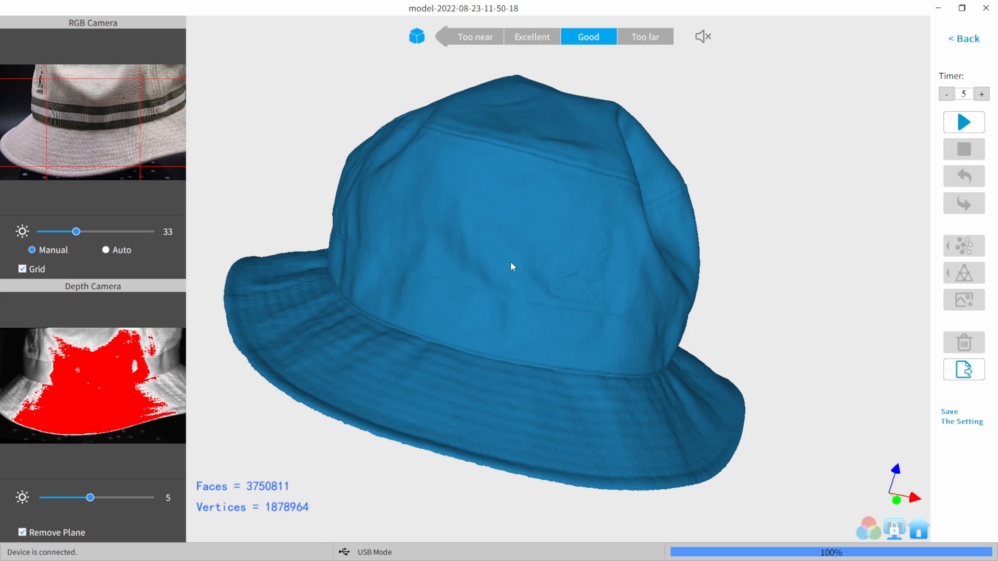
pyautogui.moveTo(513, 267); pyautogui.dragTo(672, 312)
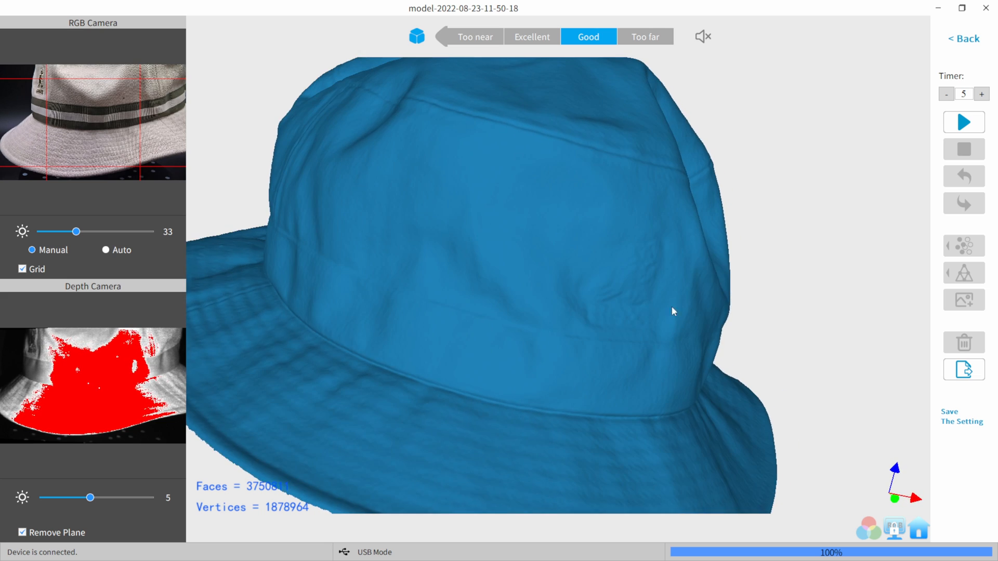
pyautogui.moveTo(672, 311); pyautogui.dragTo(567, 284)
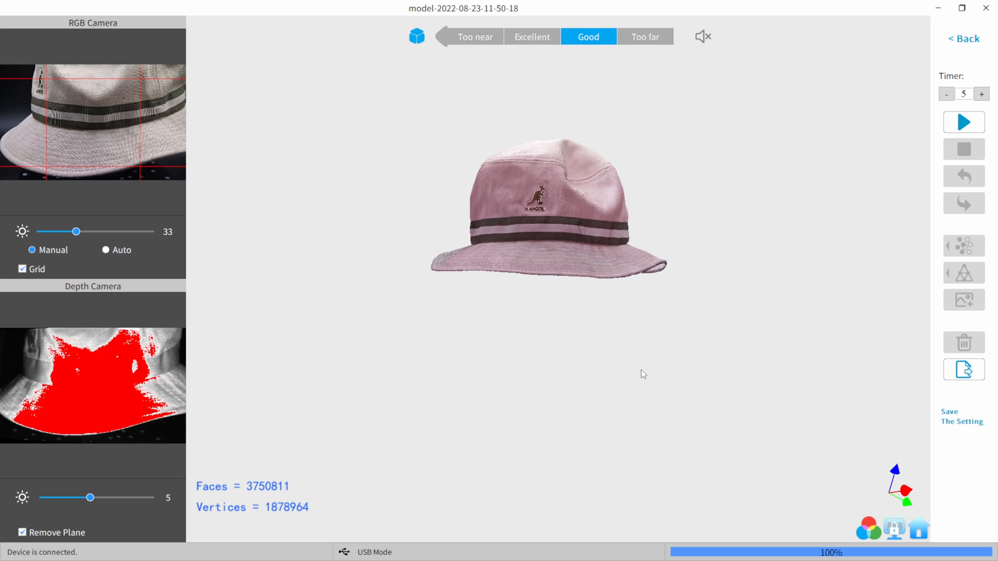
pyautogui.moveTo(873, 297)
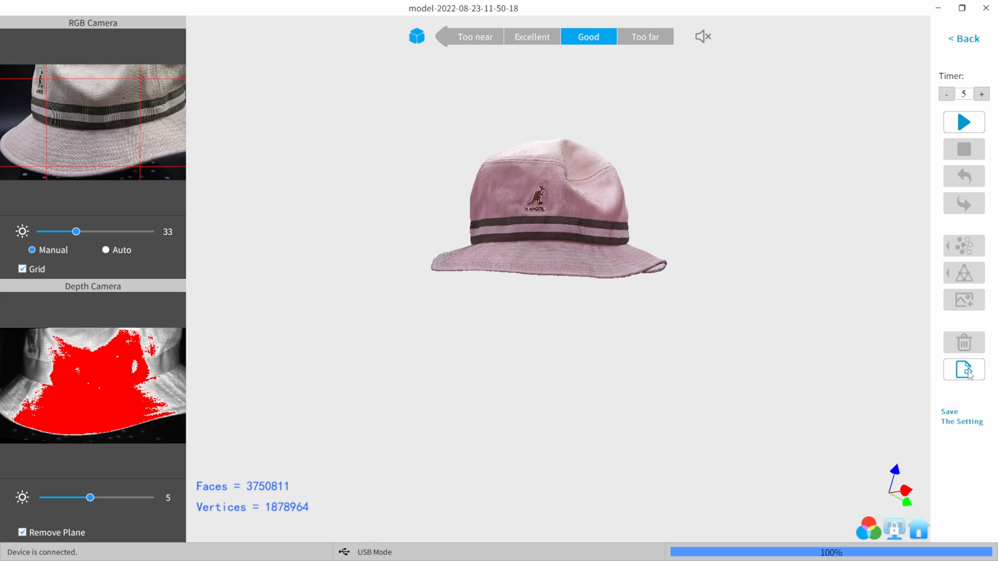
# Export the hat as OBJ named Kangol_Tut into a new Kangol folder on the Desktop.
pyautogui.click(963, 370)
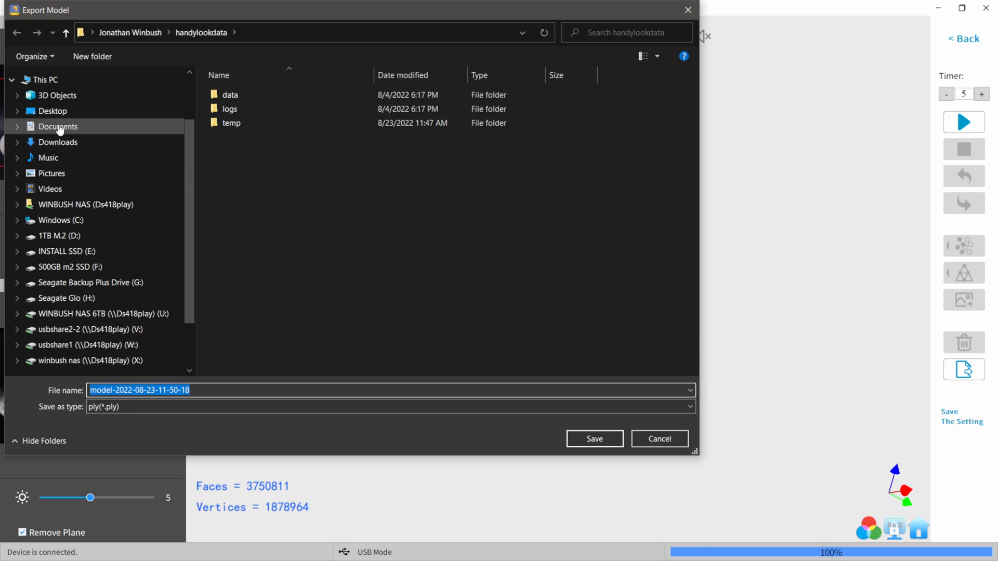
pyautogui.click(52, 111)
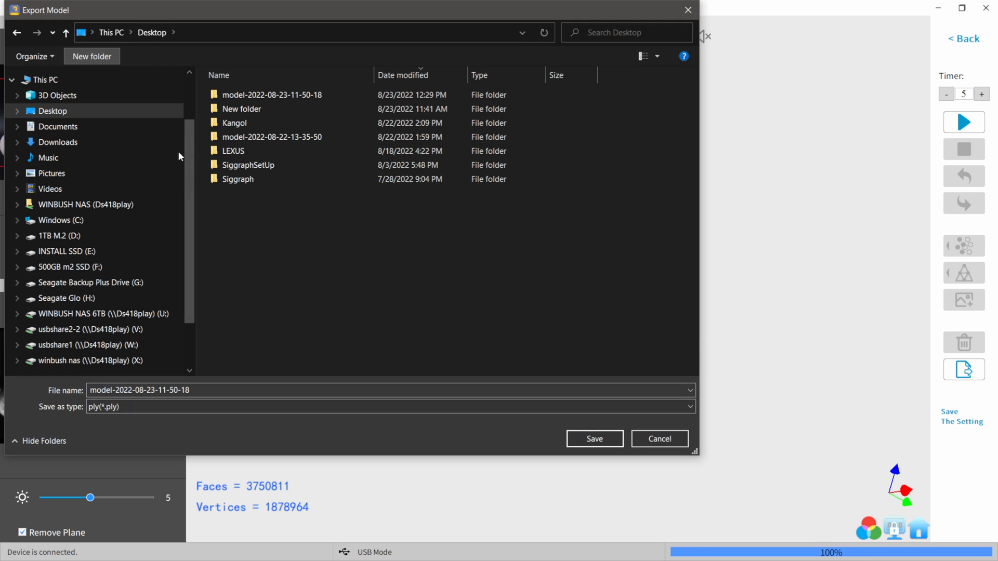
pyautogui.moveTo(312, 252)
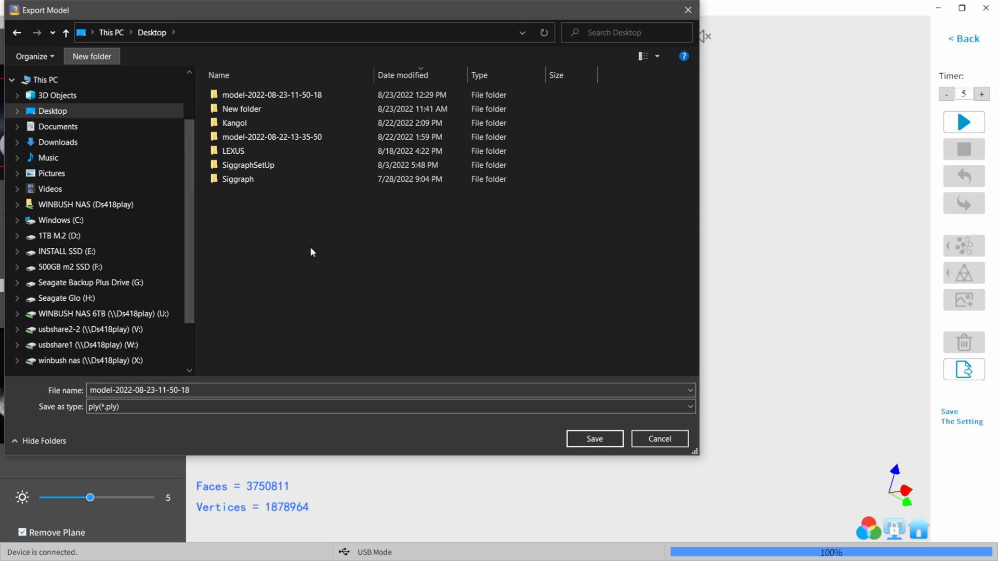
pyautogui.click(91, 56)
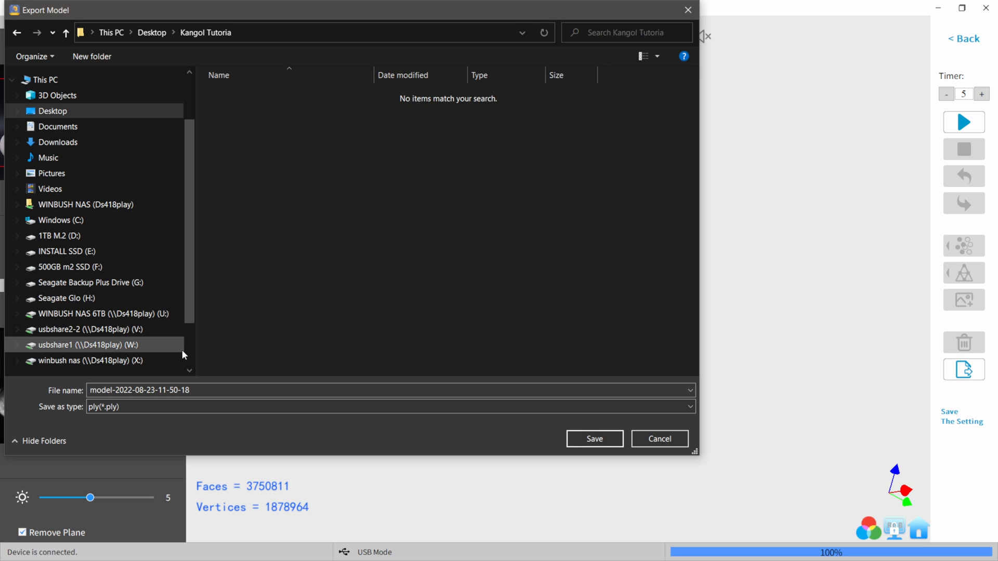
pyautogui.write('Kangol_Tut')
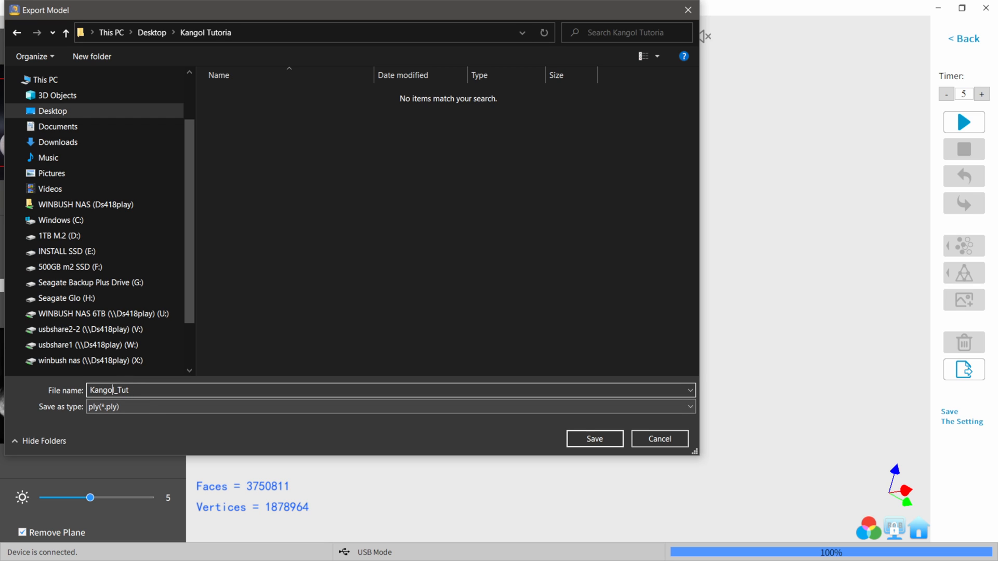
pyautogui.click(389, 407)
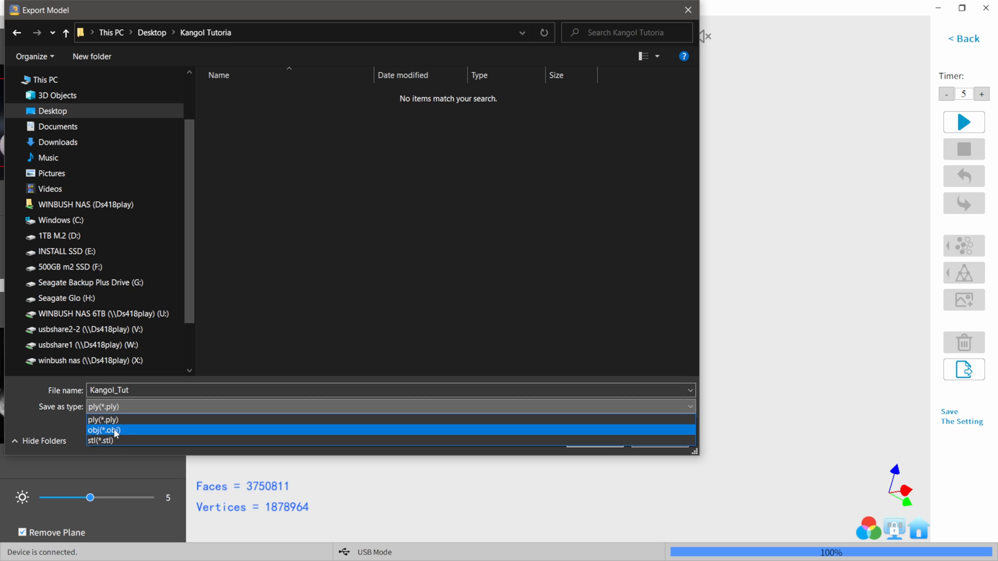
pyautogui.click(105, 430)
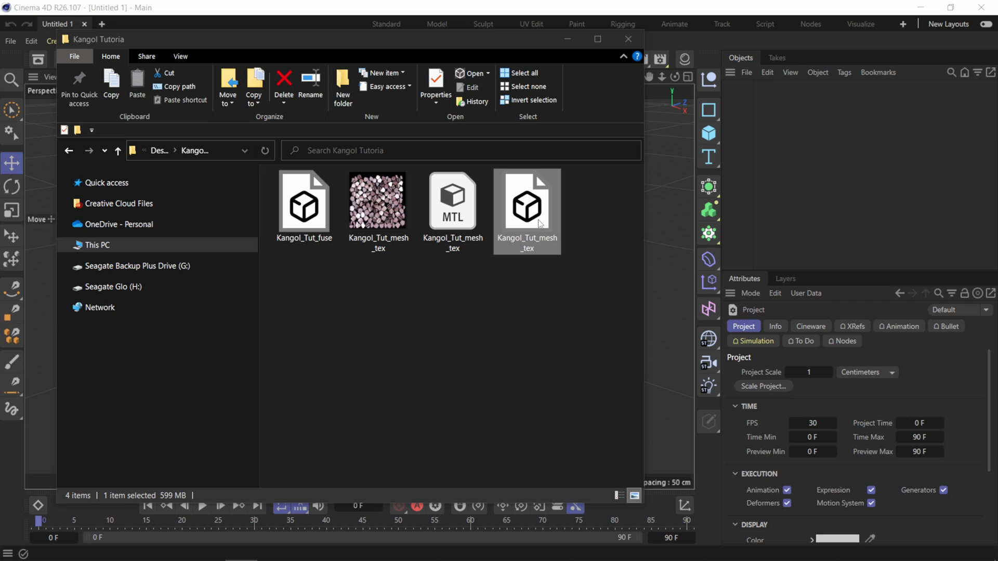
pyautogui.moveTo(531, 247)
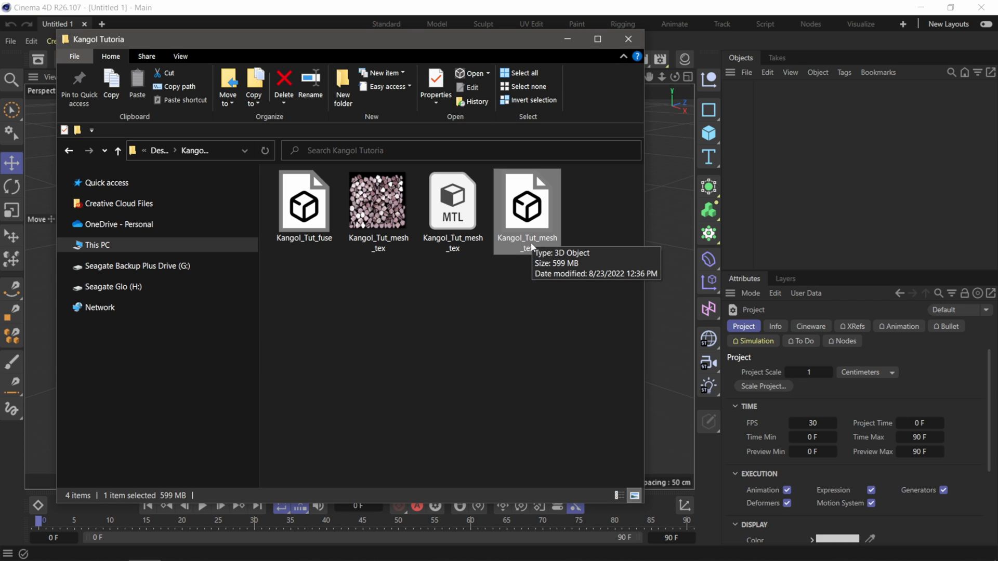
# Drag Kangol_Tut_mesh_tex.obj from Explorer into the Cinema 4D viewport.
pyautogui.moveTo(527, 201); pyautogui.dragTo(575, 179)
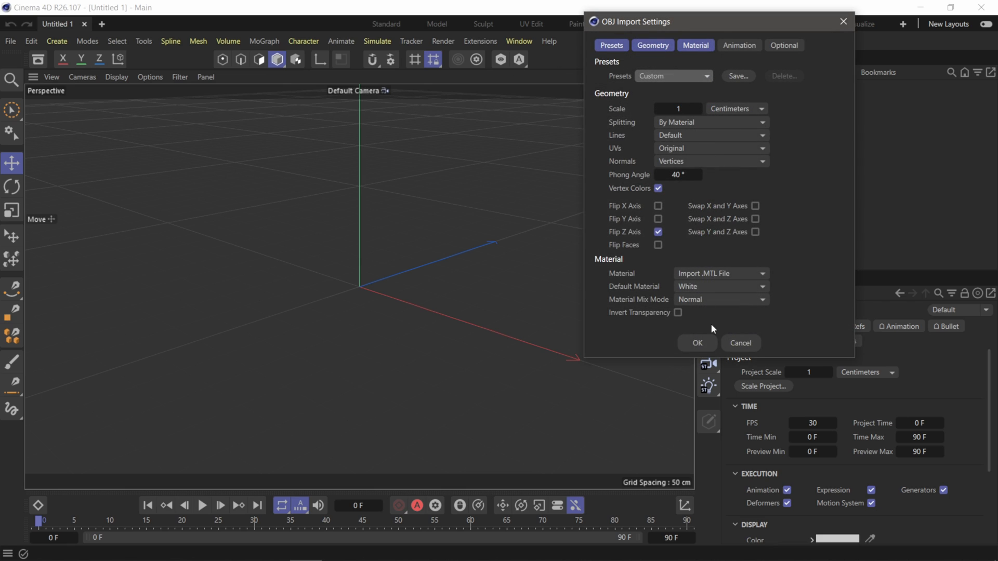
pyautogui.moveTo(660, 319)
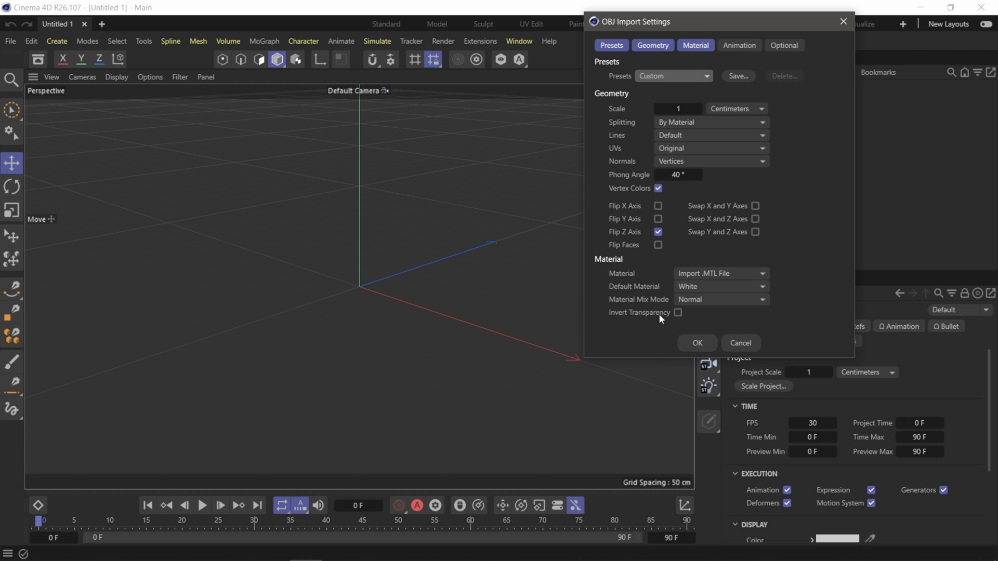
# Import Kangol_Tut_mesh_tex.obj with default settings and select the resulting material_0 object.
pyautogui.click(696, 343)
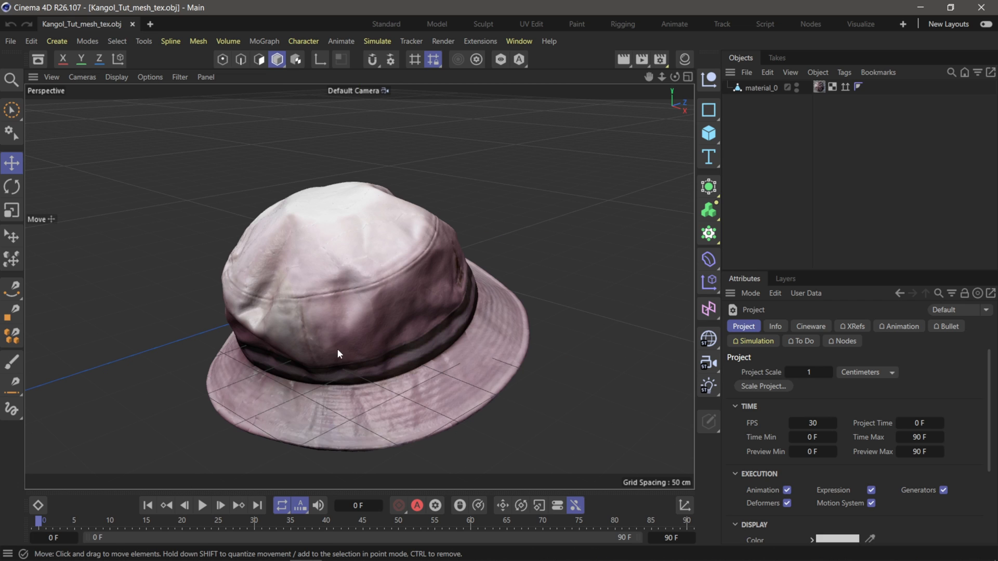
pyautogui.click(761, 87)
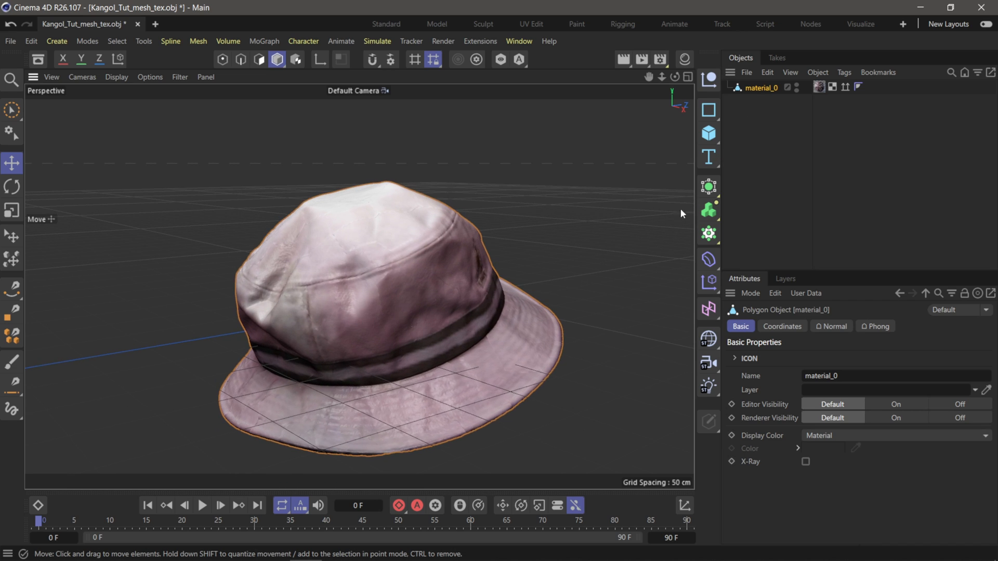
pyautogui.moveTo(681, 233)
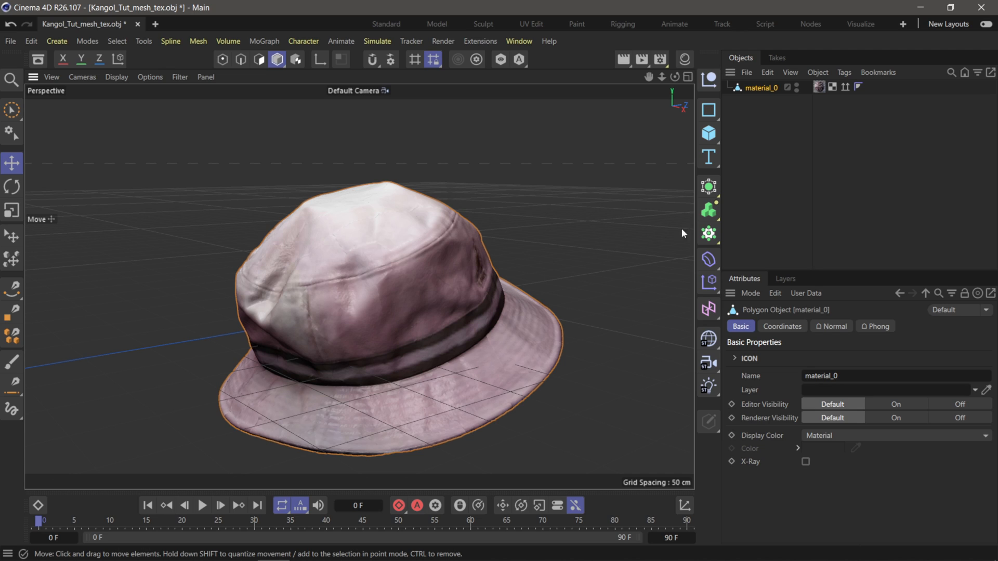
# Rename material_0 to 'Hat' and run Axis Center to center its axis.
pyautogui.doubleClick(761, 87)
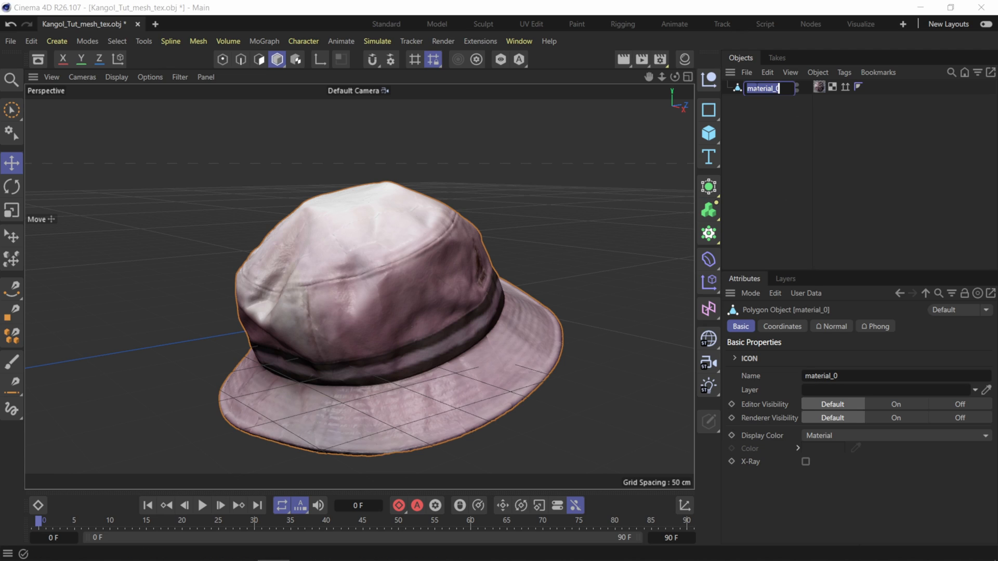
pyautogui.write('Hat')
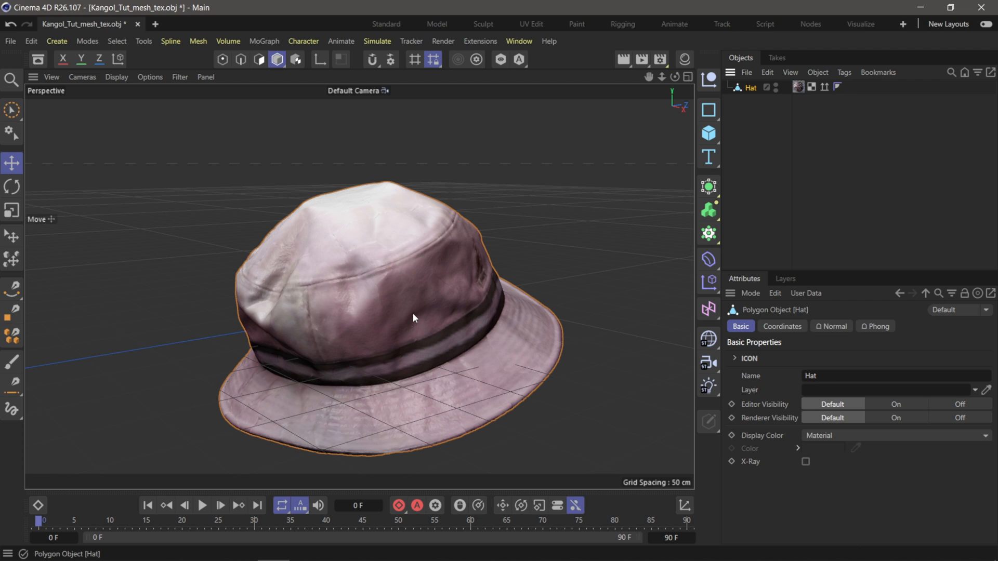
pyautogui.click(144, 40)
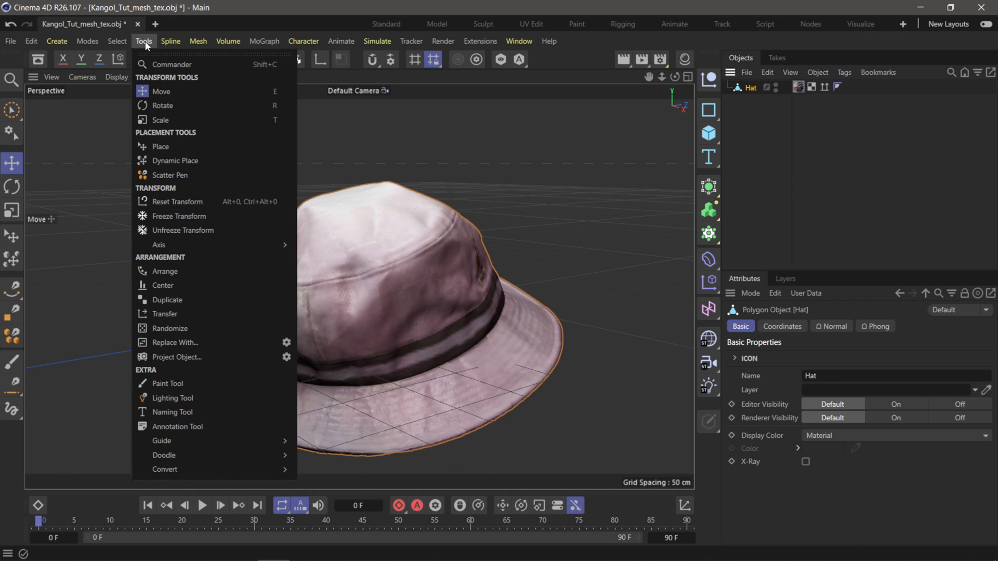
pyautogui.moveTo(158, 245)
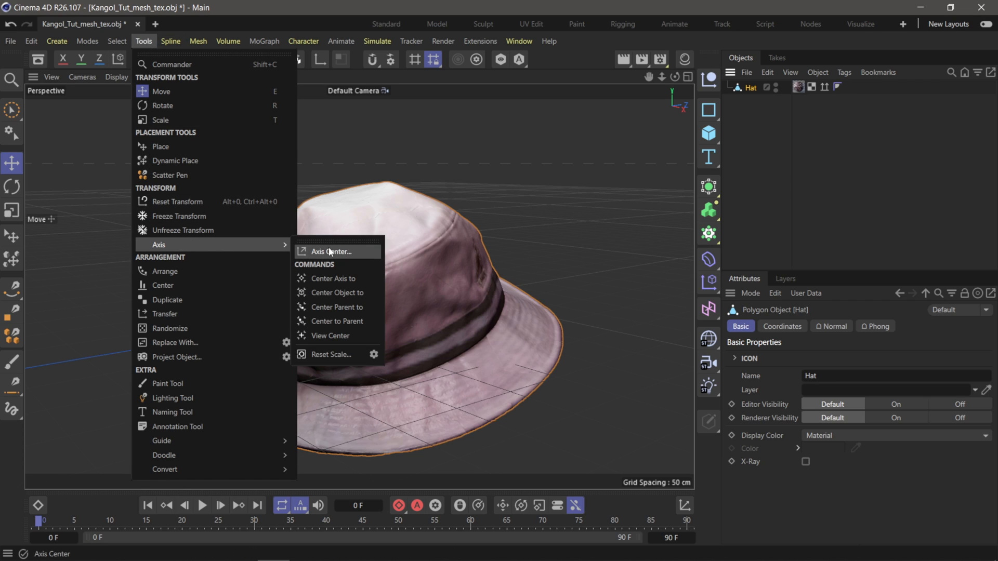
pyautogui.click(331, 252)
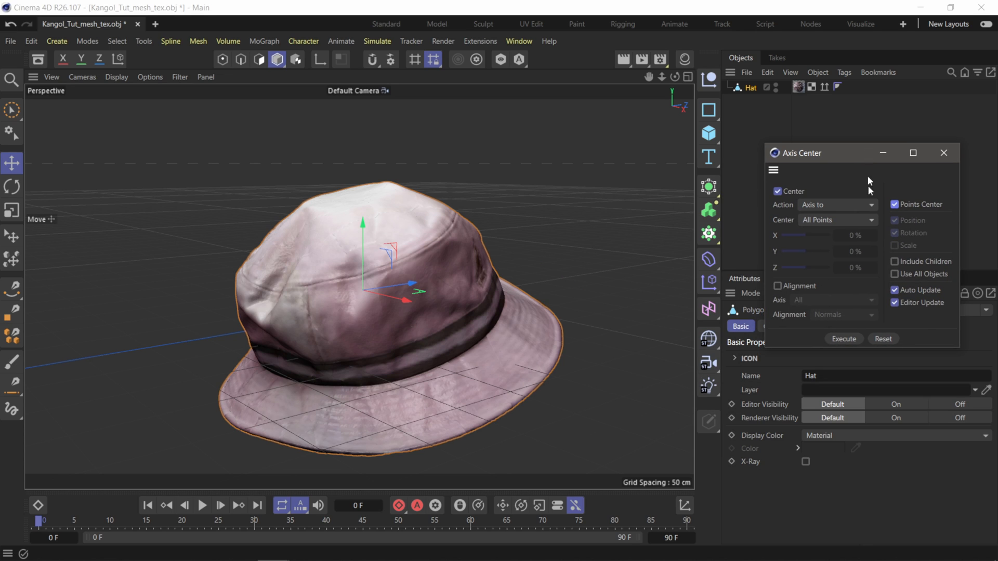
pyautogui.moveTo(814, 153); pyautogui.dragTo(808, 145)
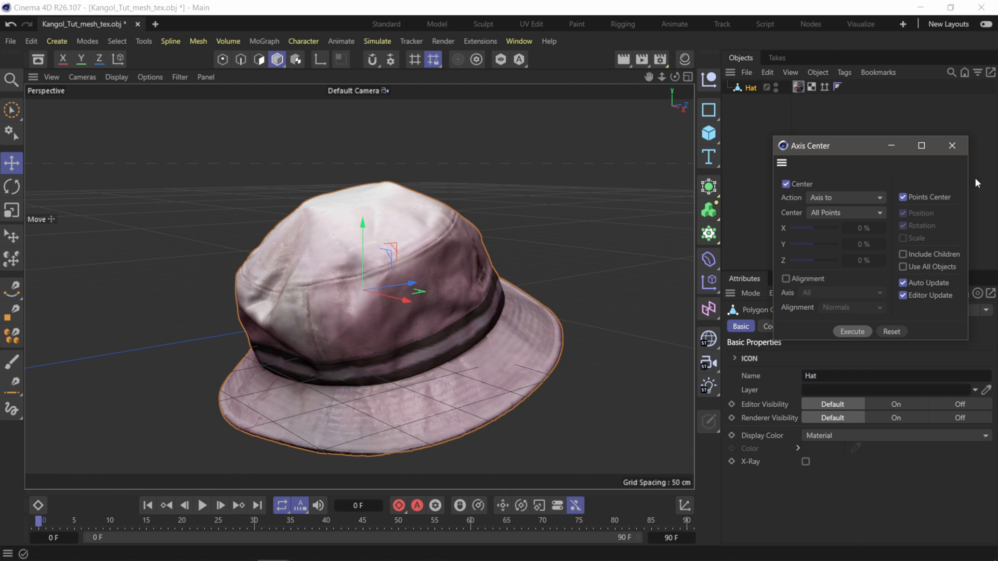
pyautogui.click(780, 326)
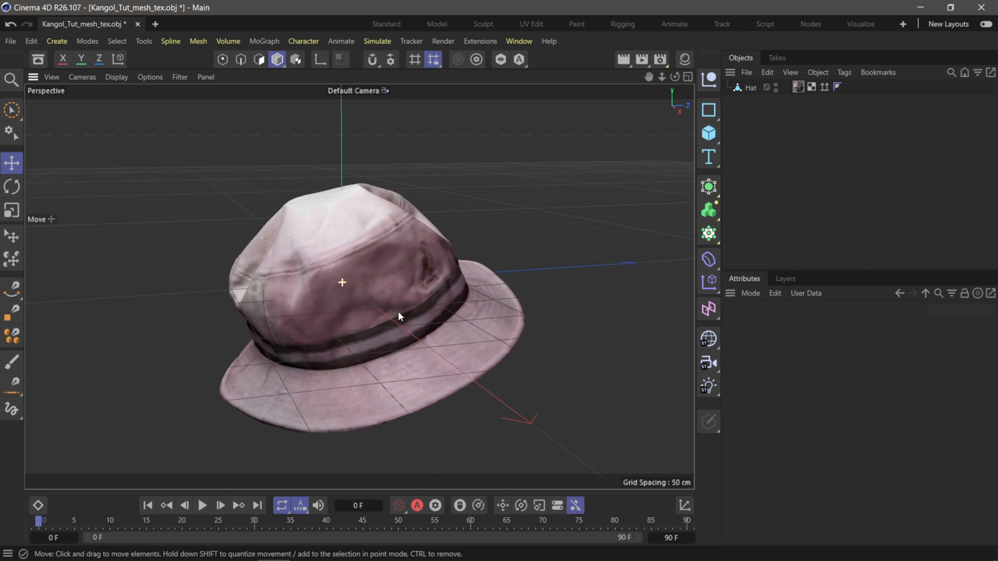
pyautogui.moveTo(399, 317); pyautogui.dragTo(428, 341)
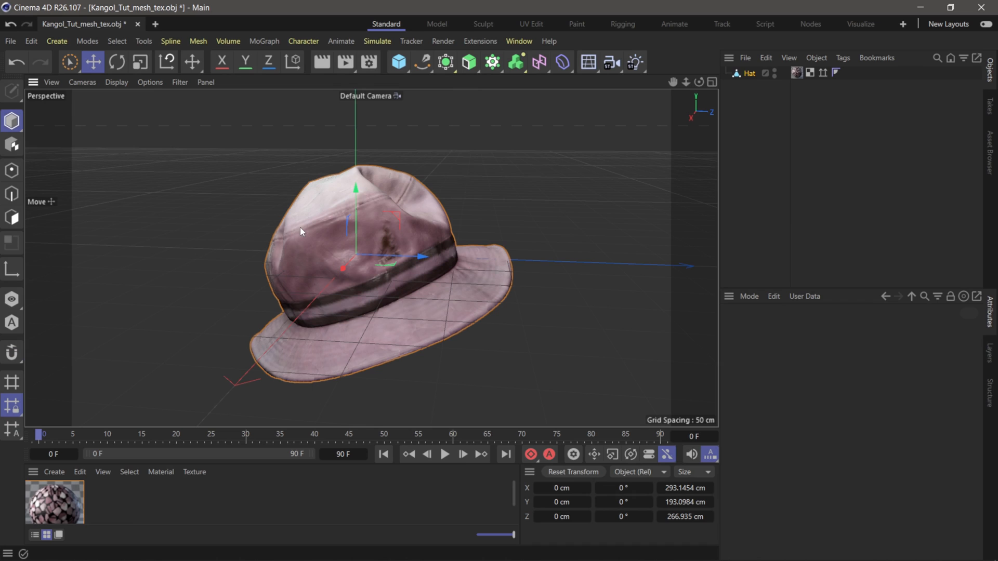
# Disable the hat material's Reflectance and set Texture Preview Size to 4096x4096.
pyautogui.doubleClick(54, 501)
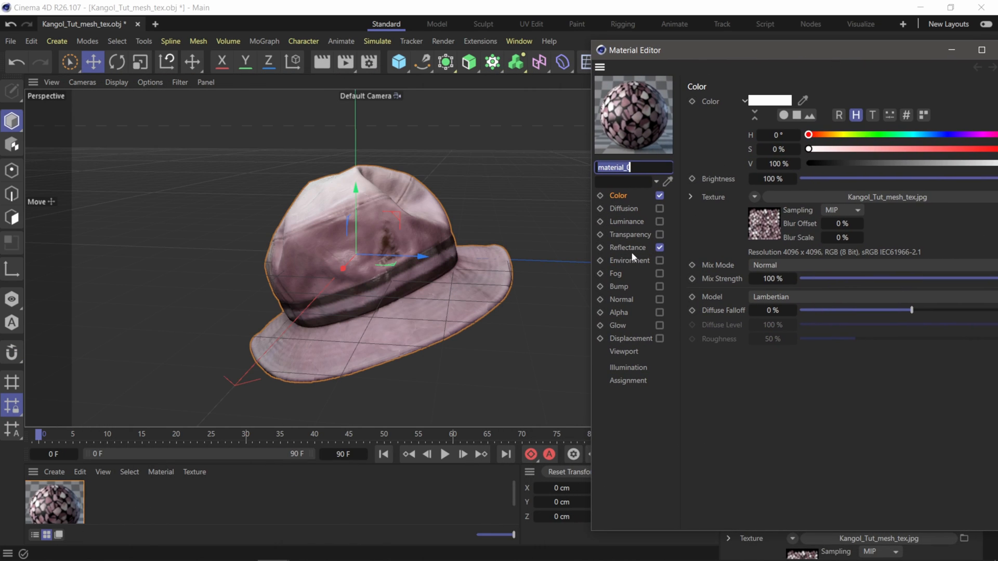
pyautogui.click(627, 248)
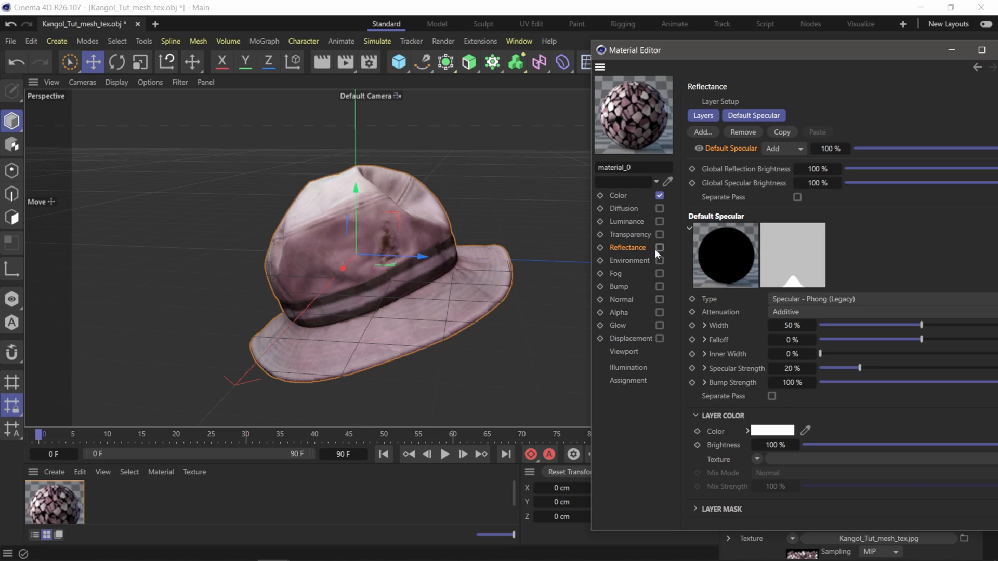
pyautogui.click(624, 352)
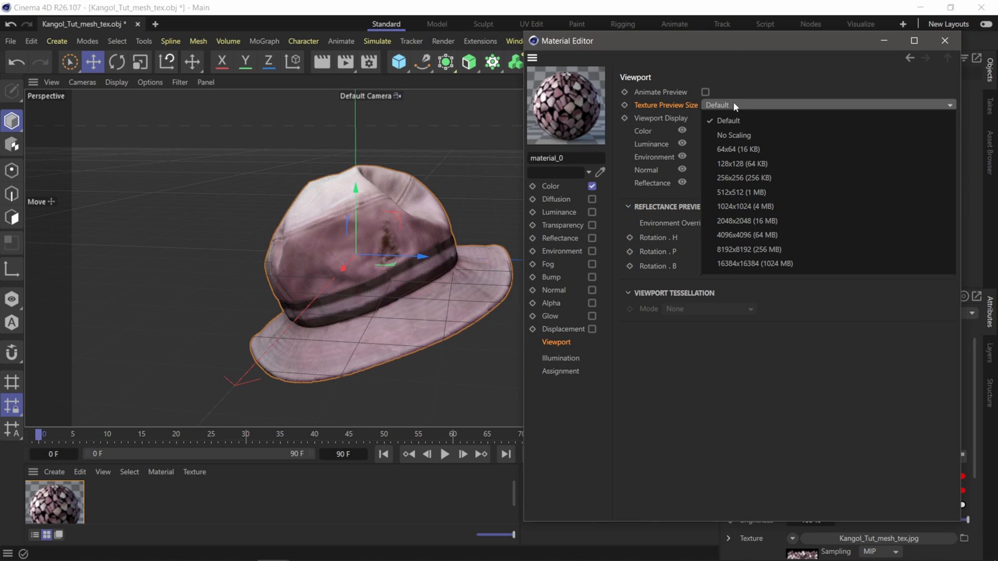
pyautogui.click(745, 235)
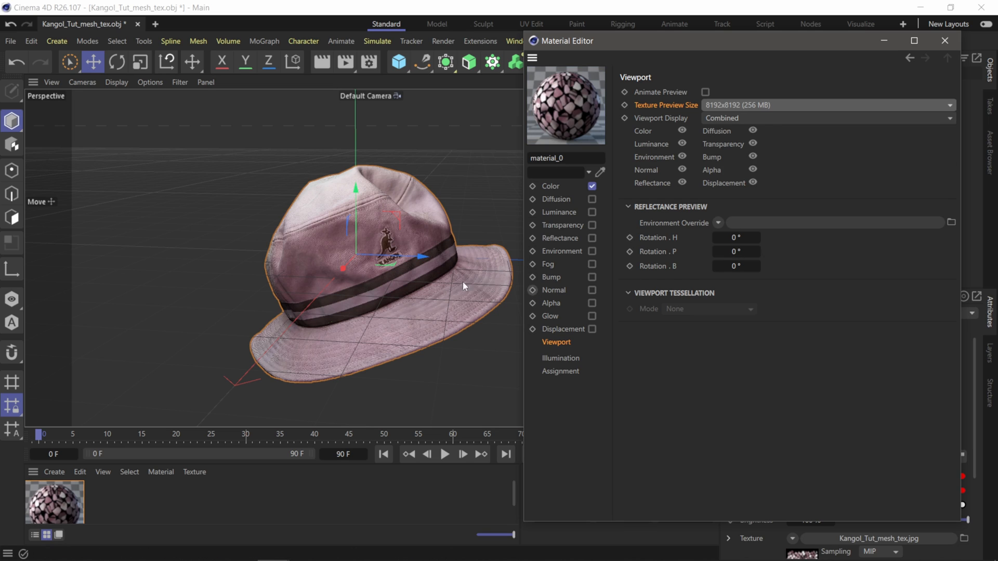
pyautogui.click(827, 105)
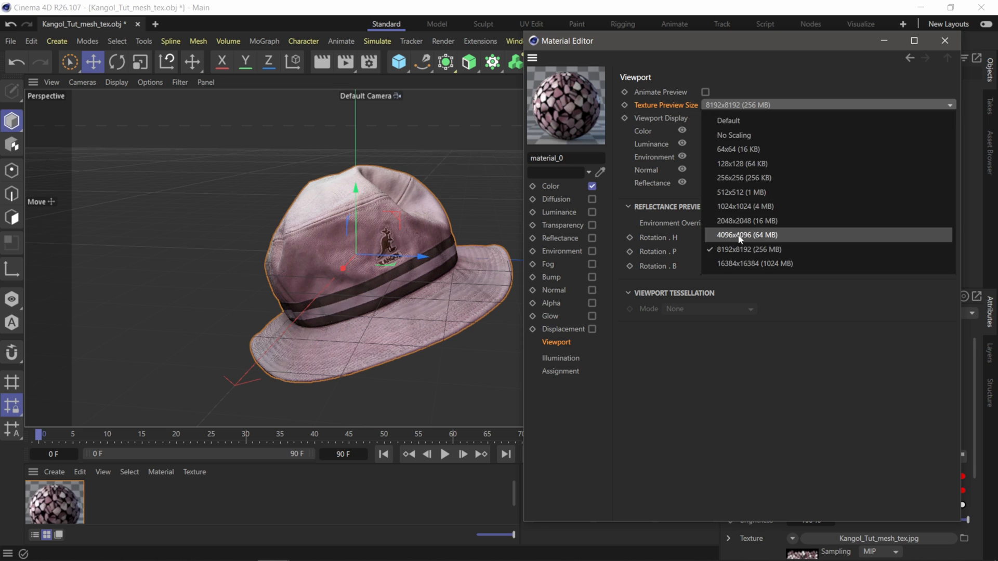
pyautogui.click(944, 40)
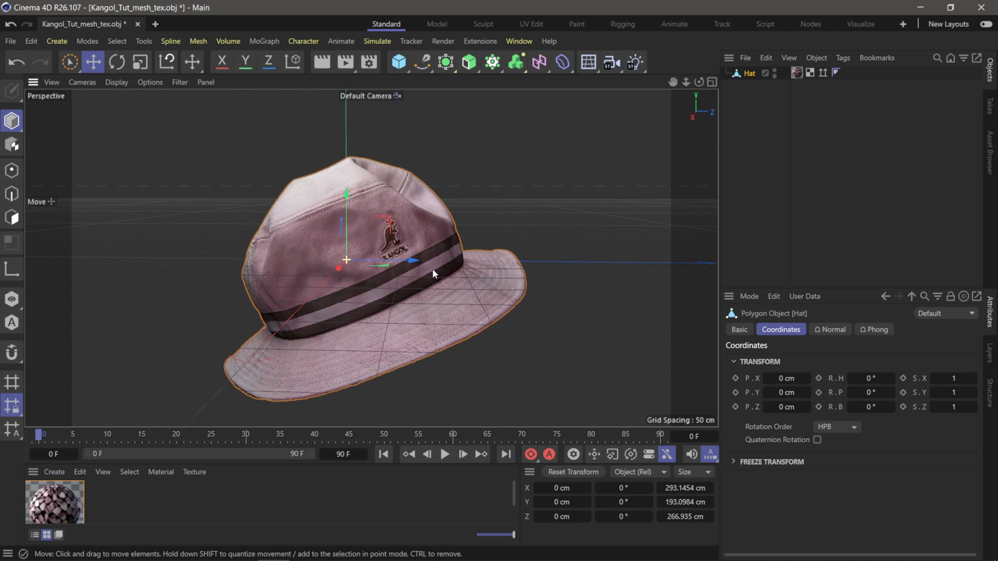
# Set the Hat's rotation to R.H -25° and R.P -21° in Coordinates.
pyautogui.moveTo(865, 378); pyautogui.dragTo(850, 378)
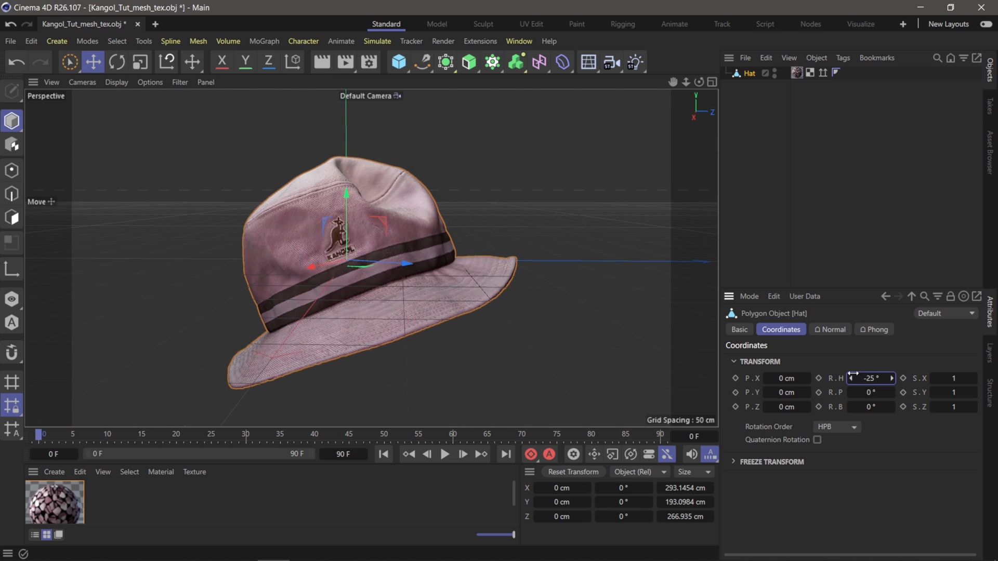
pyautogui.moveTo(872, 392); pyautogui.dragTo(857, 391)
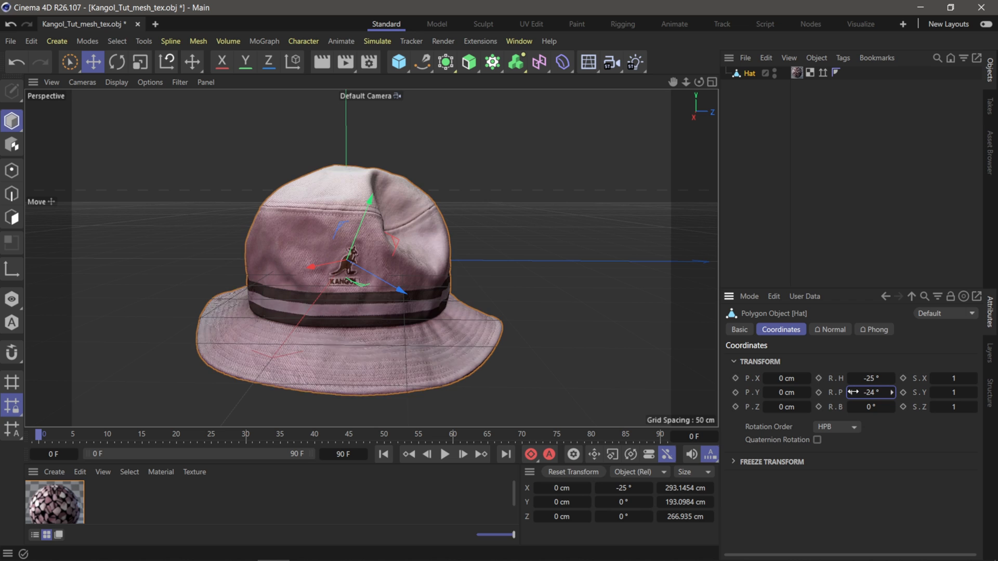
pyautogui.moveTo(872, 391); pyautogui.dragTo(885, 392)
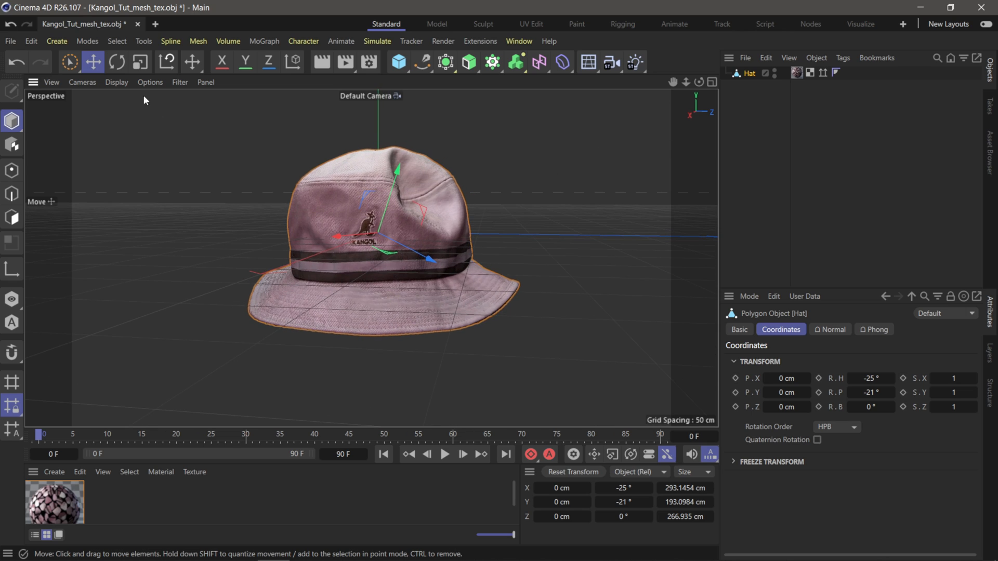
pyautogui.click(116, 82)
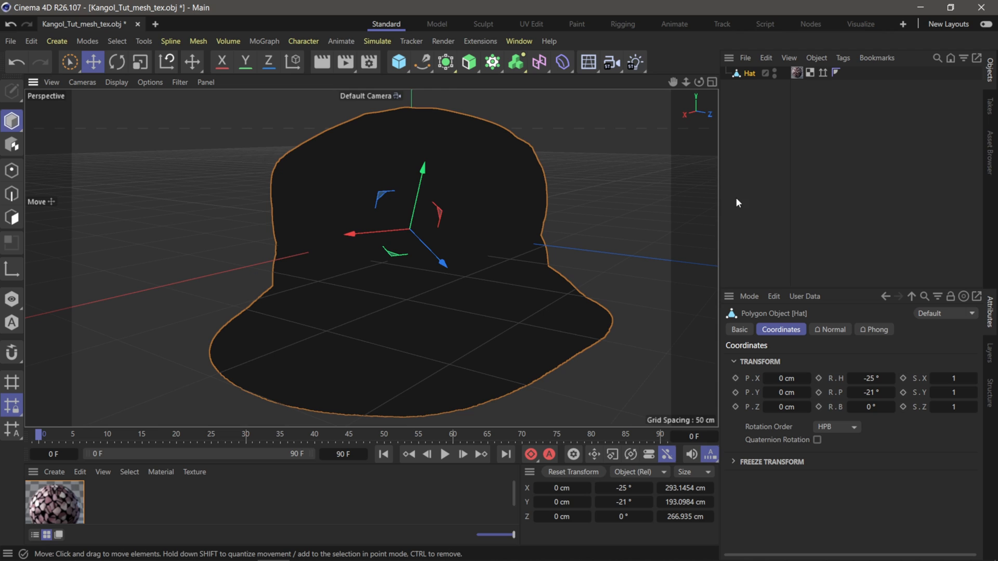
# Switch the viewport display mode to Gouraud Shading.
pyautogui.click(116, 82)
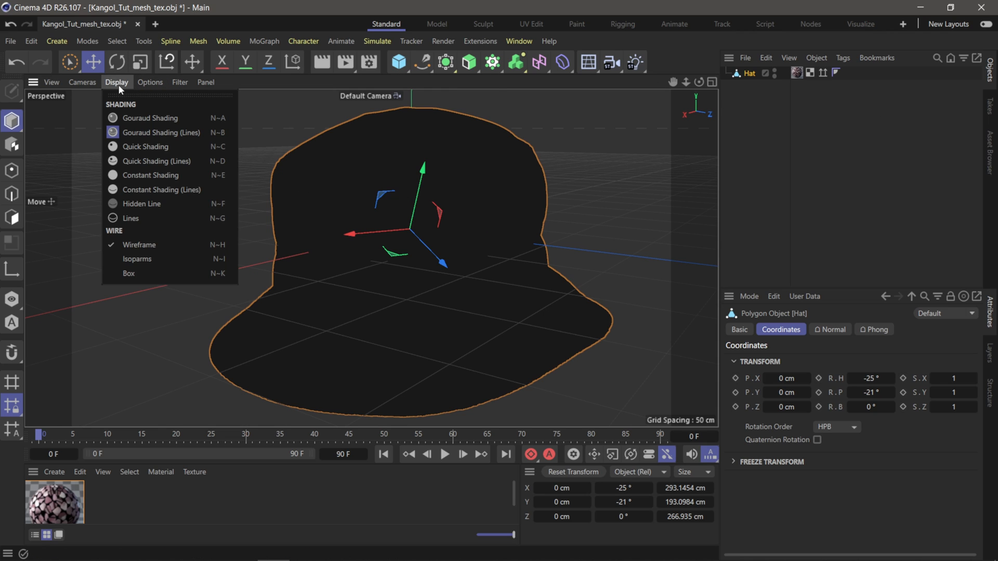
pyautogui.click(151, 118)
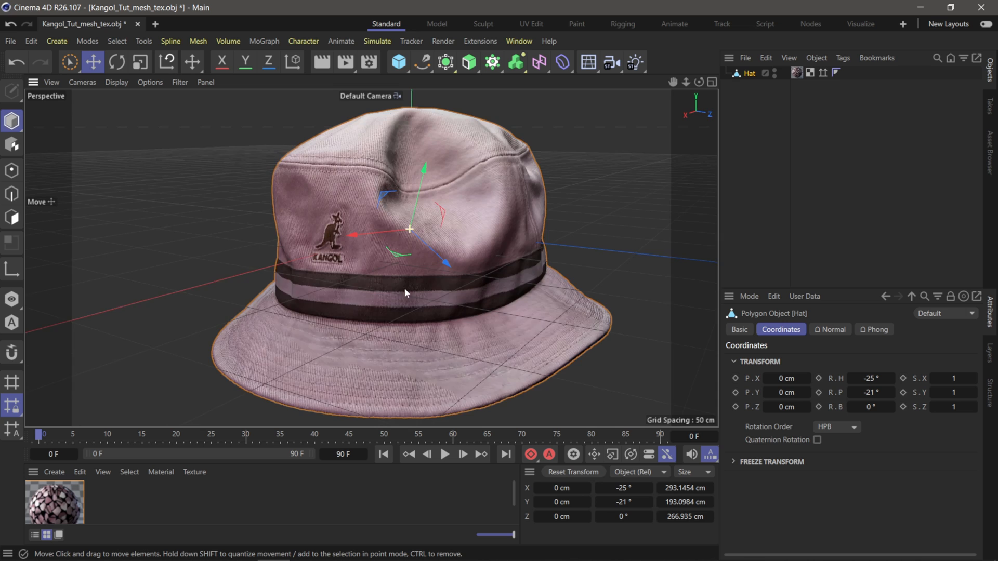